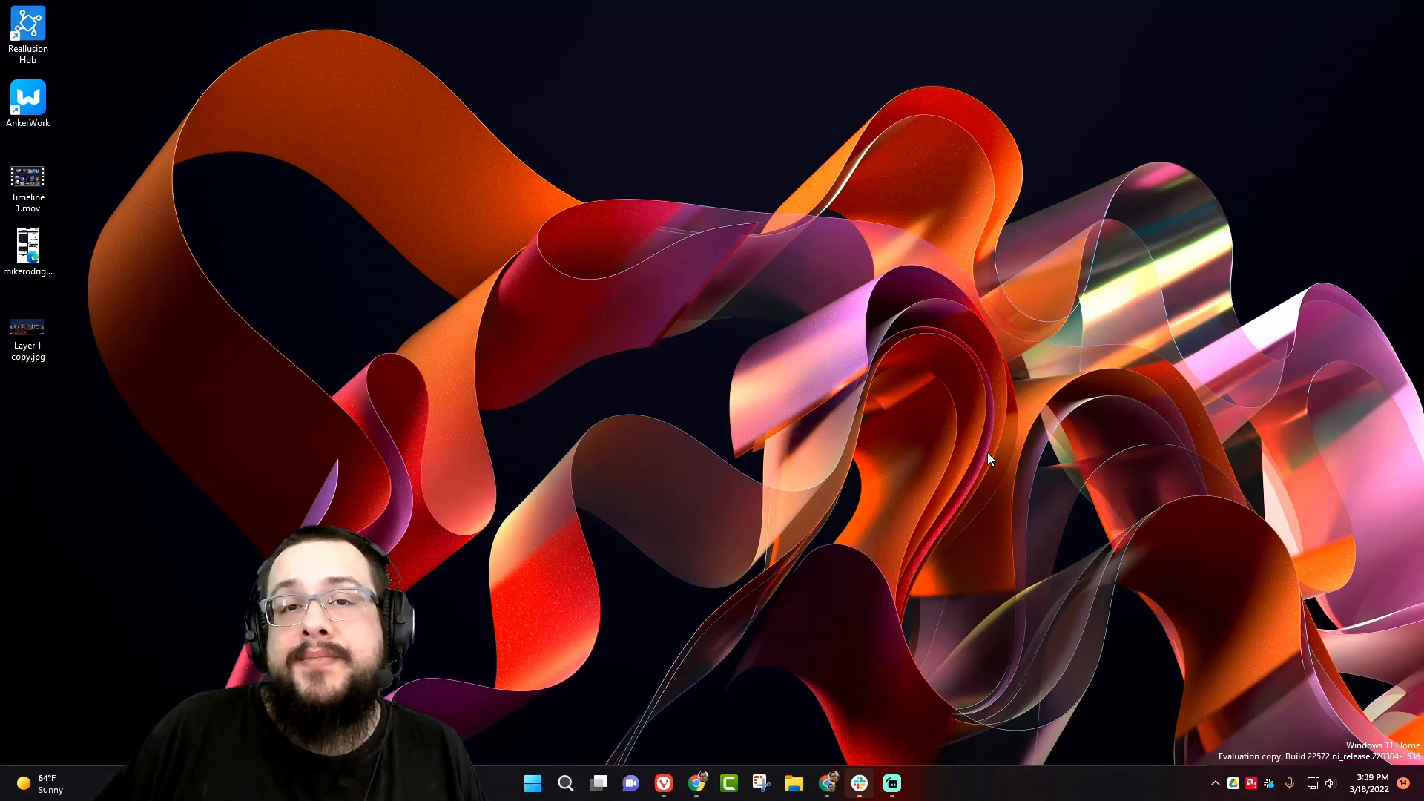
mouse_move(1091, 409)
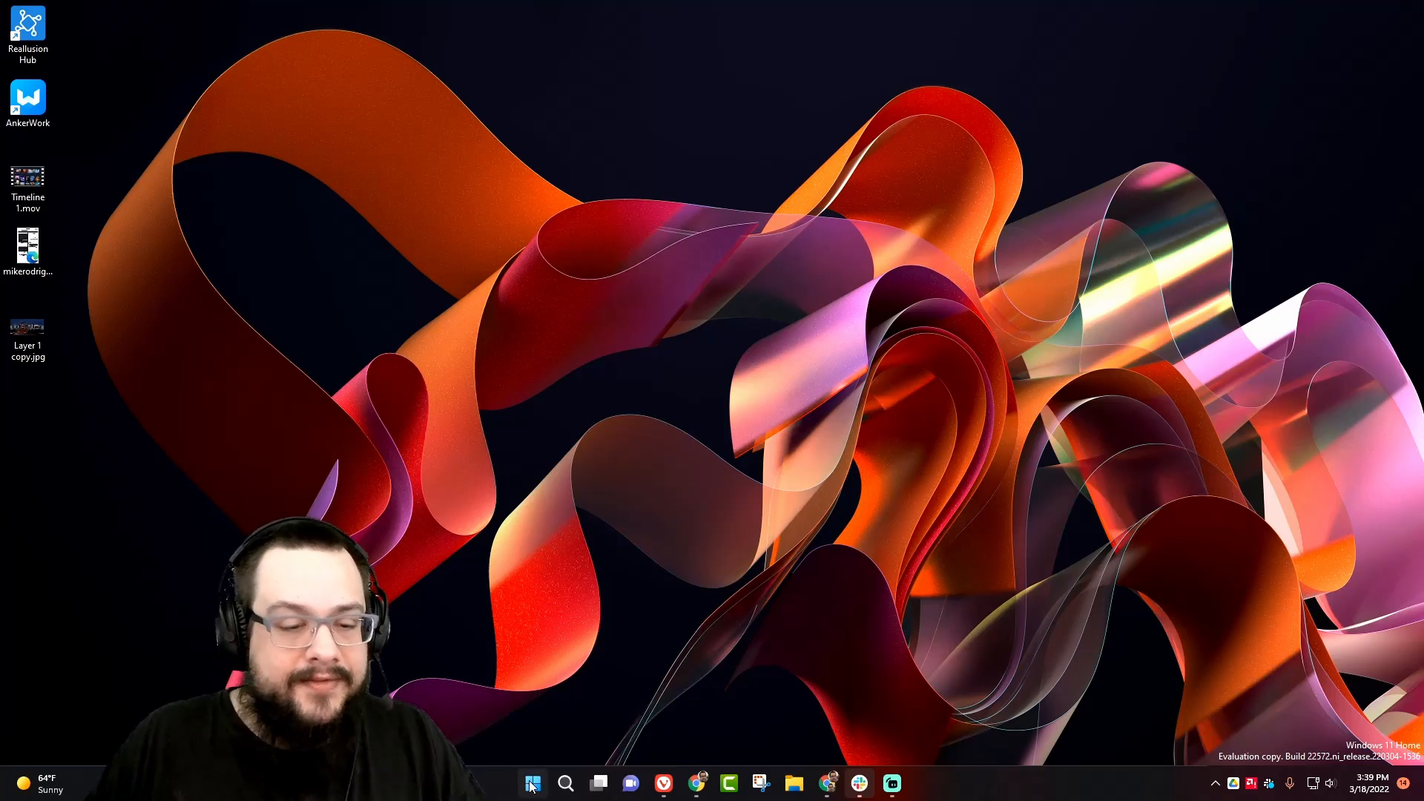
Step: Launch Steam from the Start search and pull down its main Steam menu
click(534, 783)
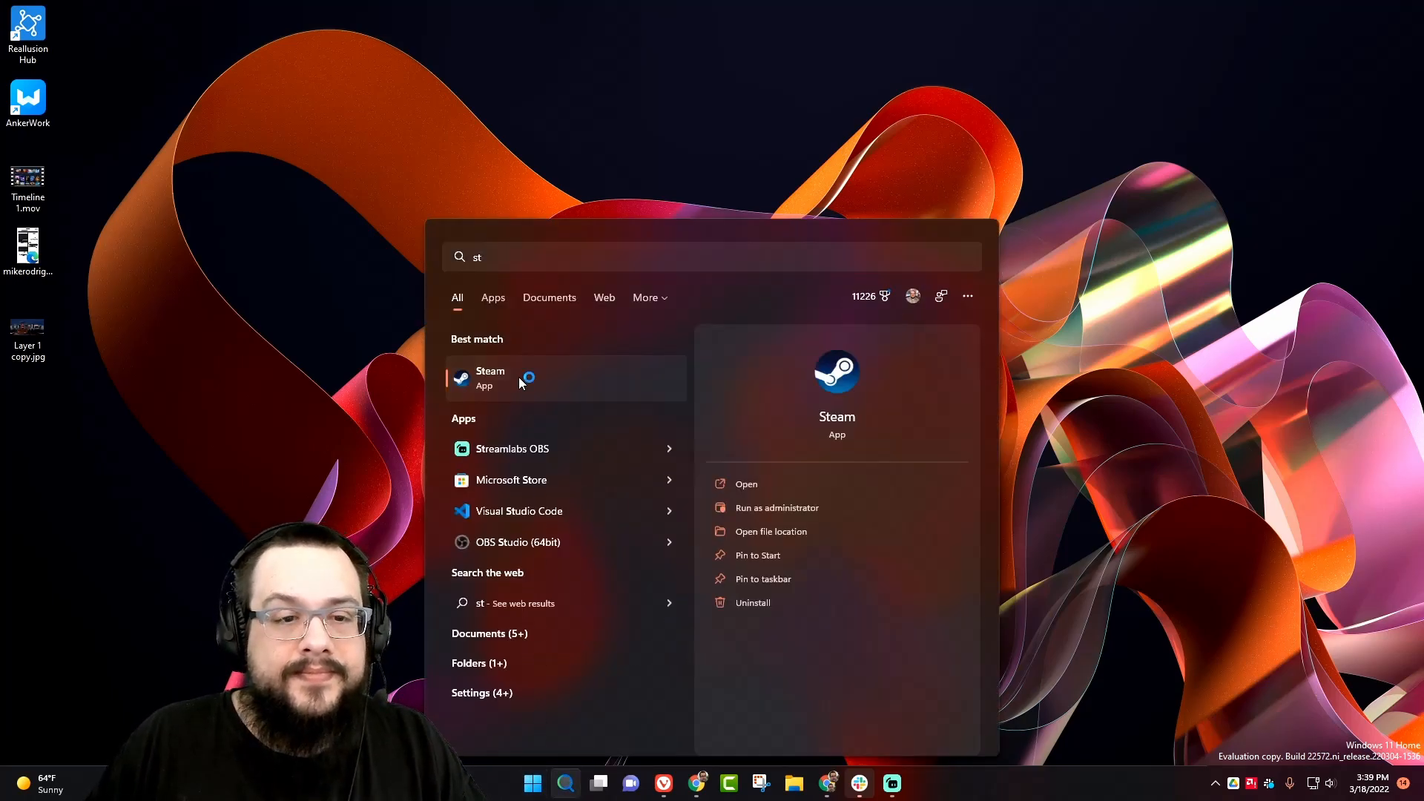
click(489, 378)
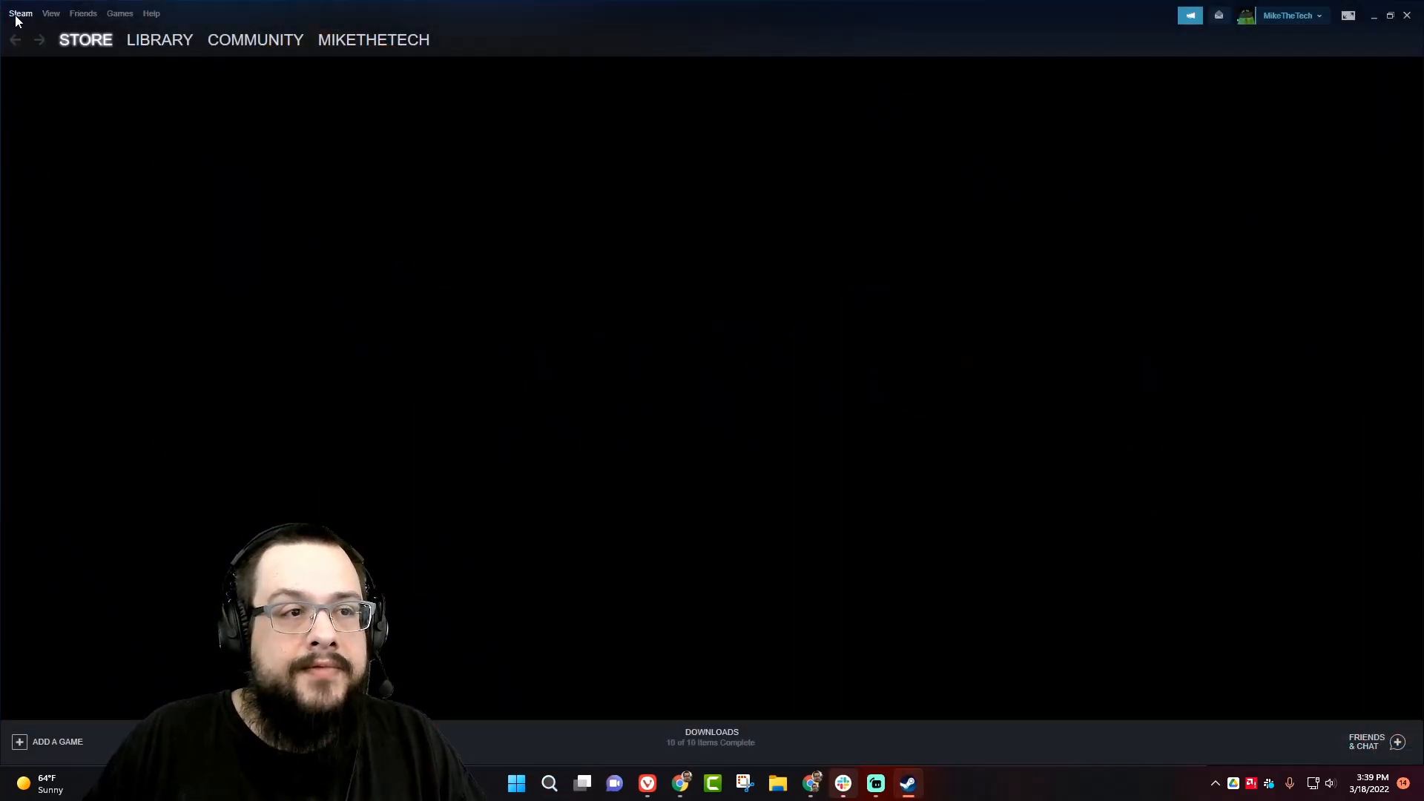
click(20, 13)
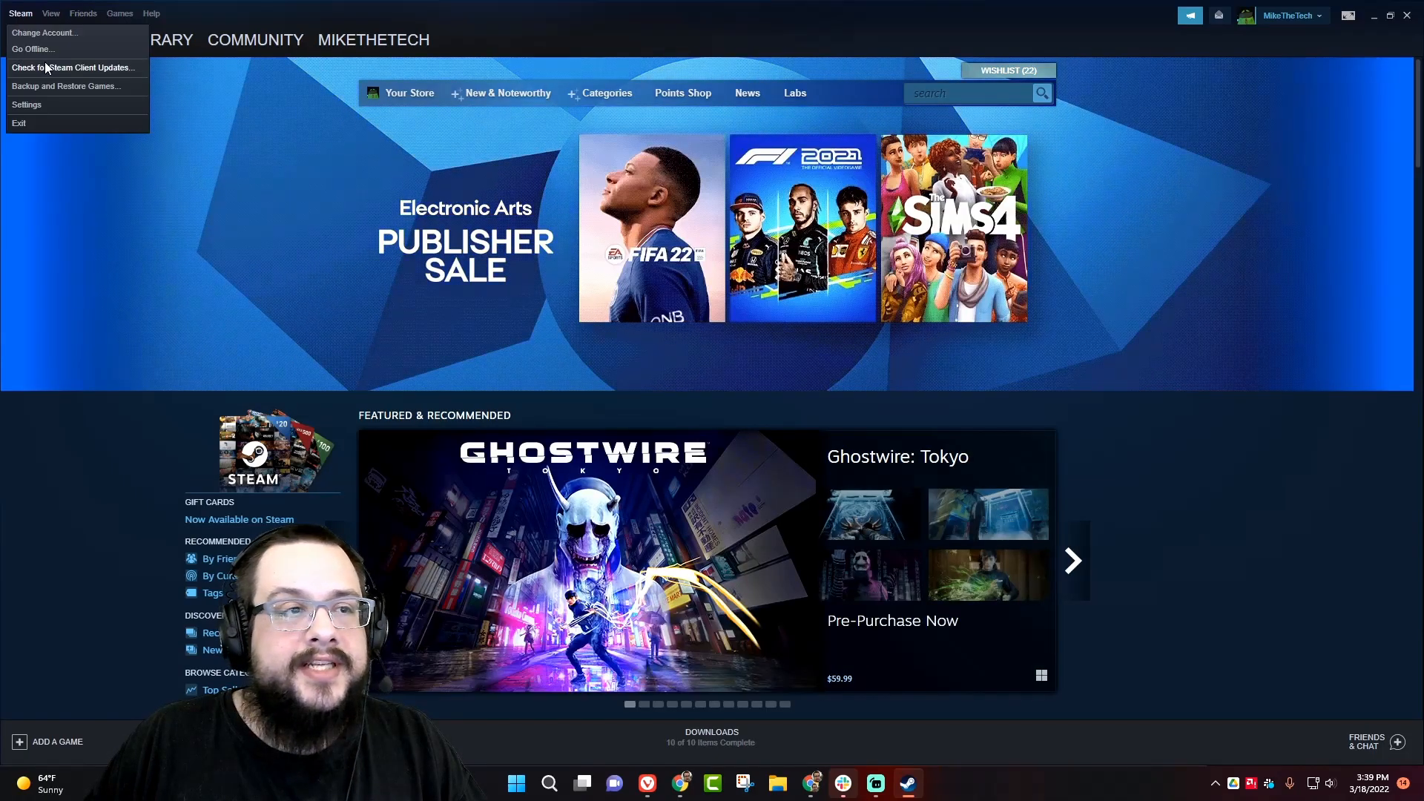
Step: Go into Steam Settings and show the Remote Play page
click(30, 104)
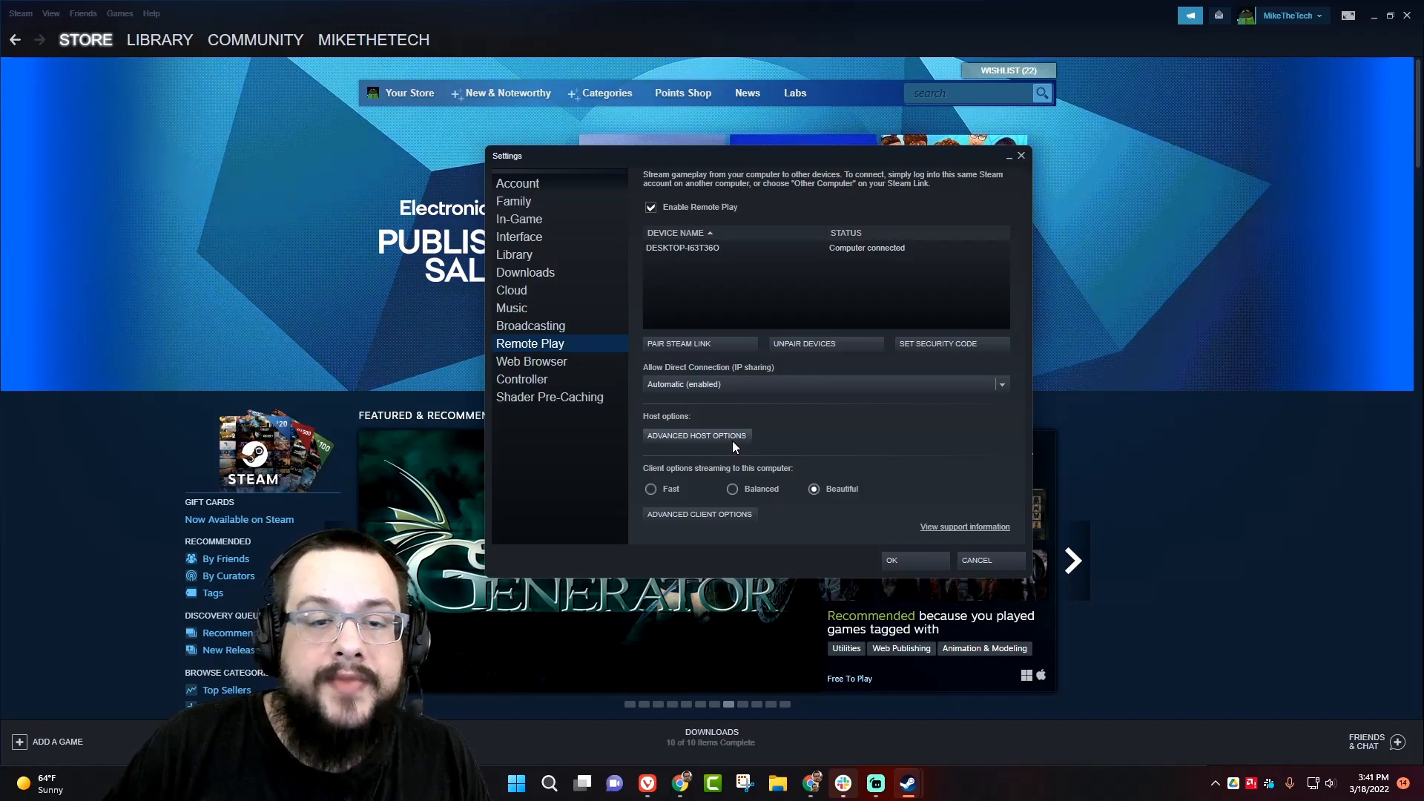
Step: Bring up the Advanced Host Options for streaming from this computer
click(696, 436)
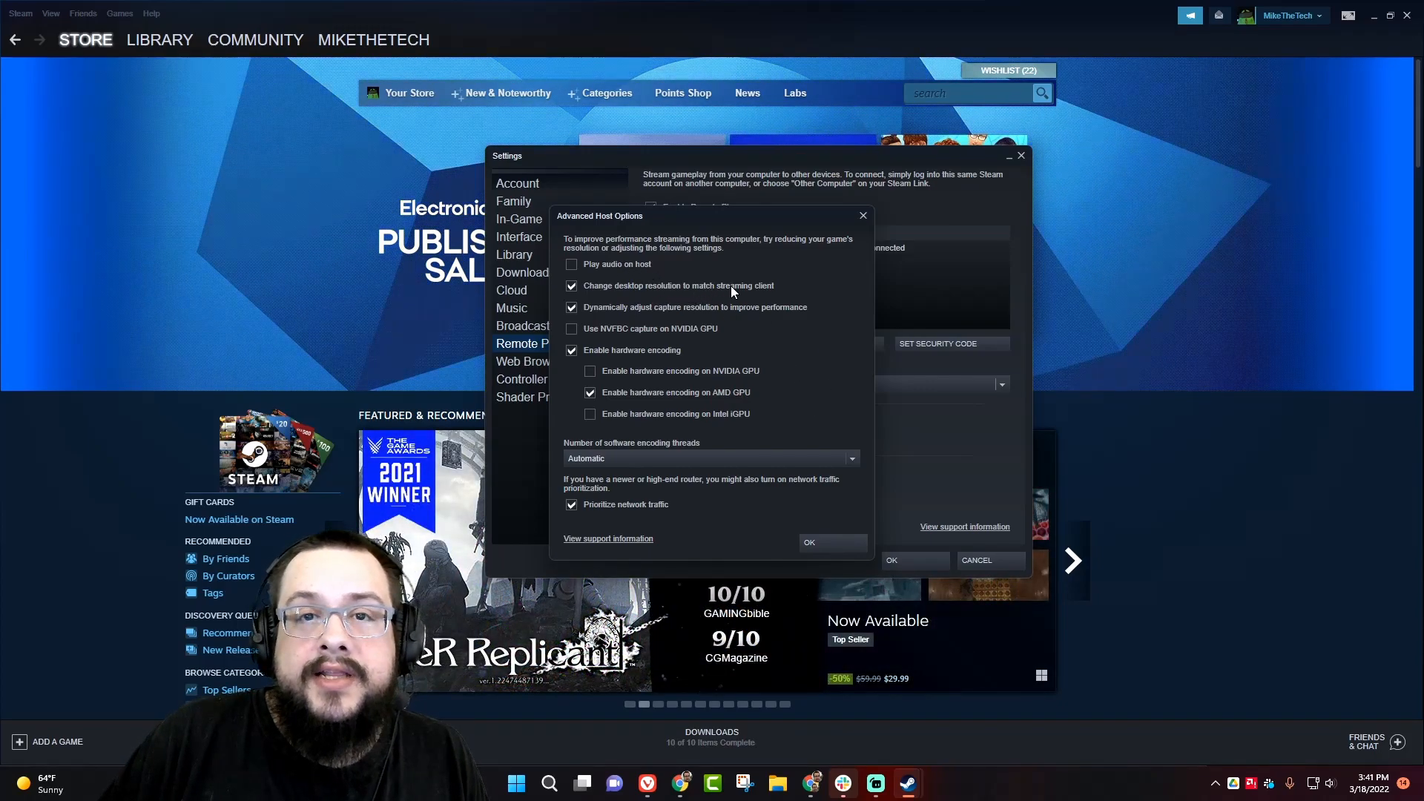
mouse_move(703, 303)
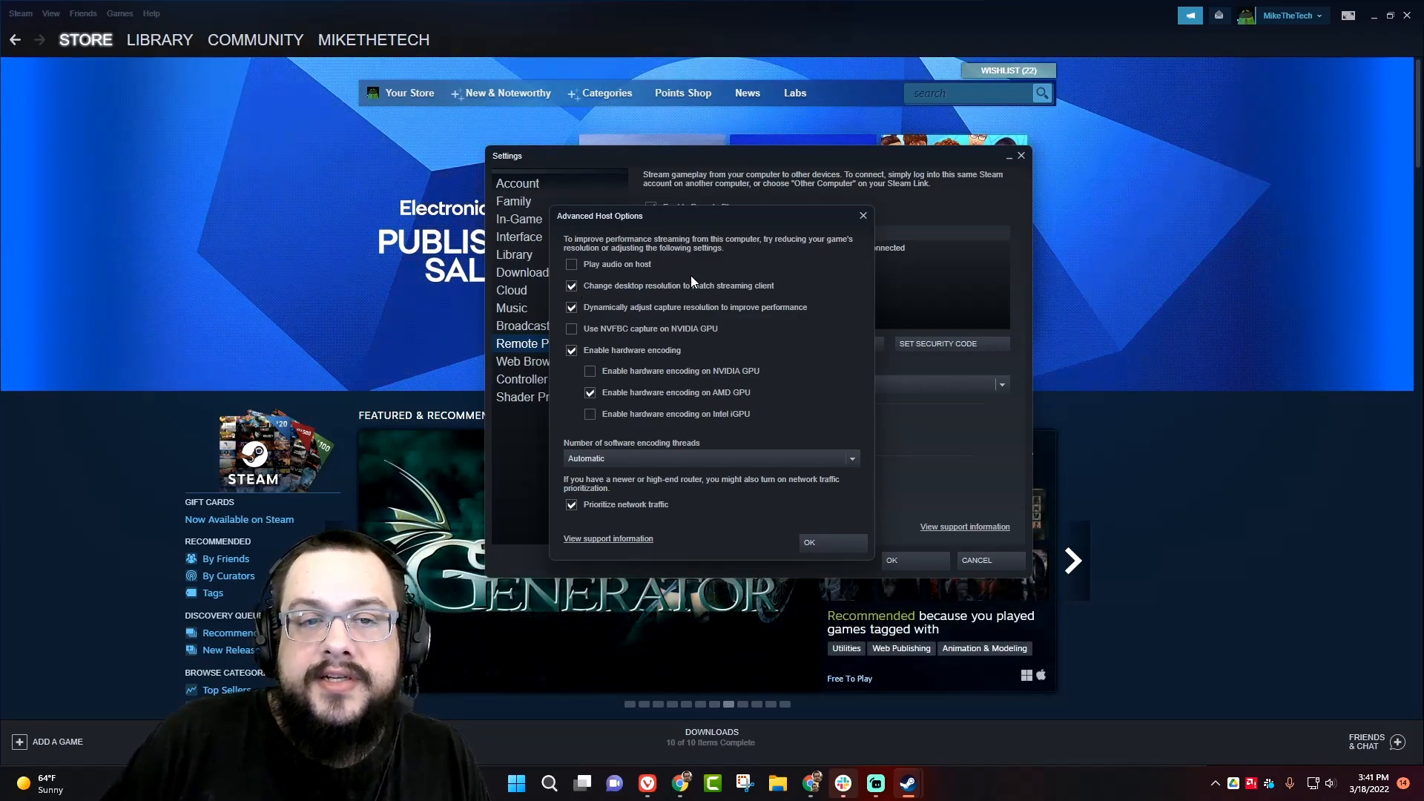
mouse_move(728, 295)
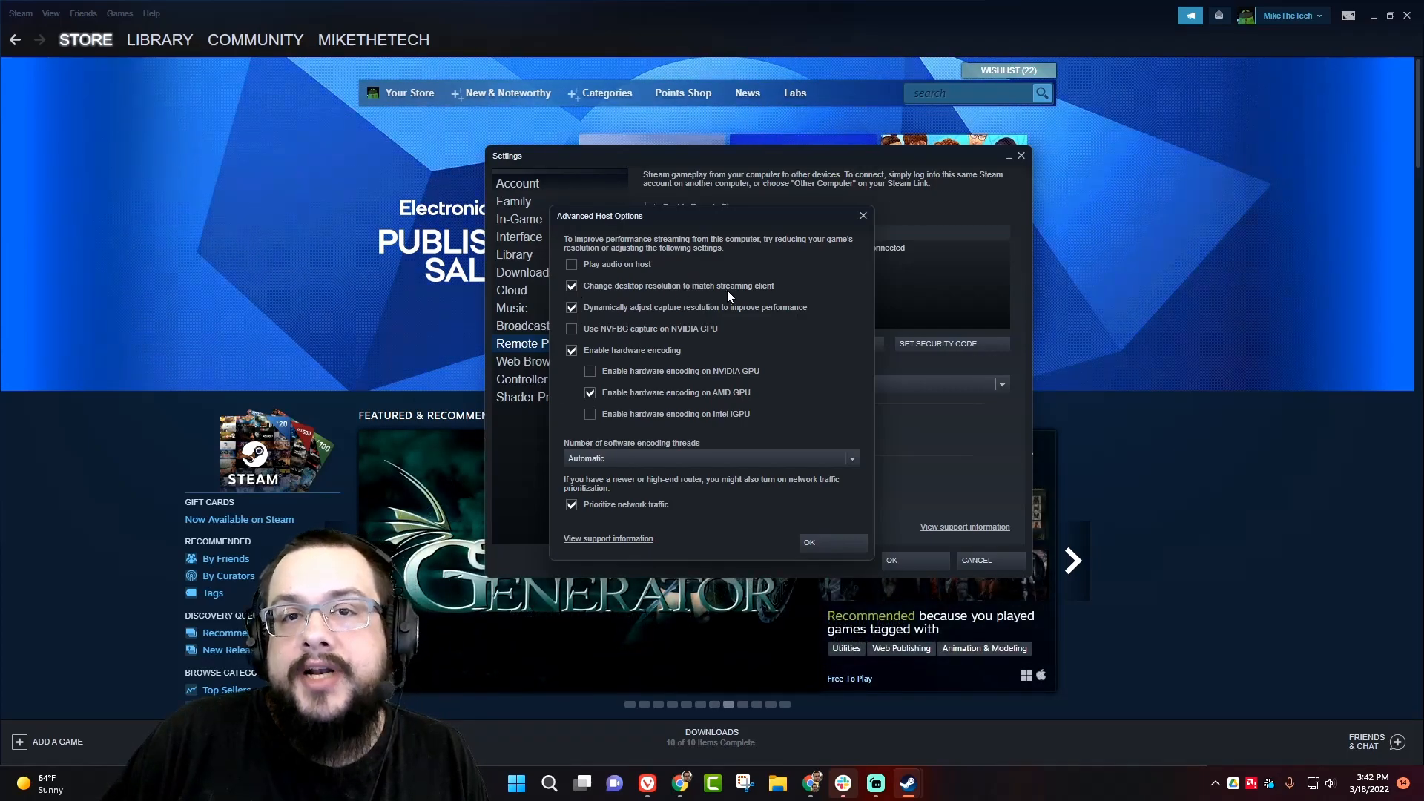
mouse_move(719, 295)
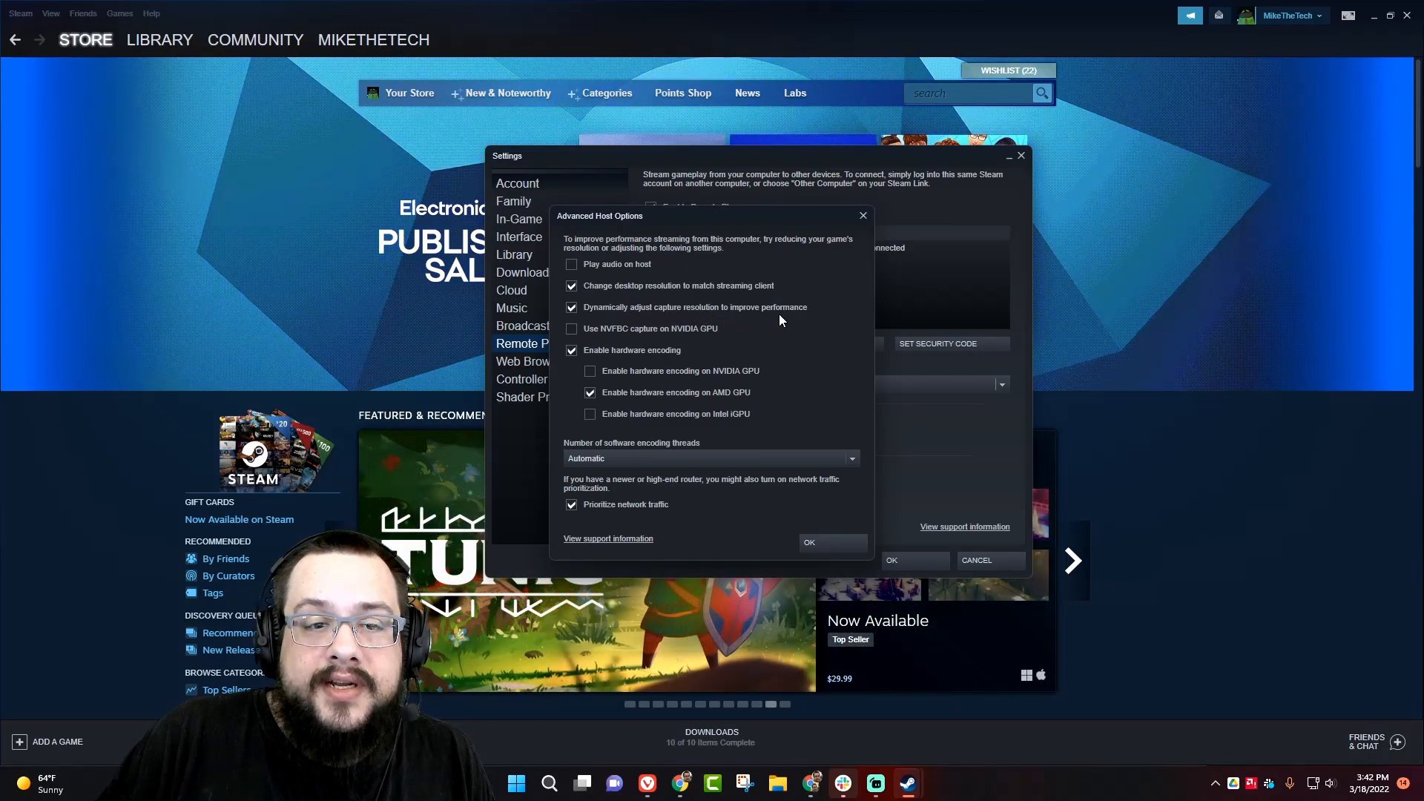
mouse_move(722, 311)
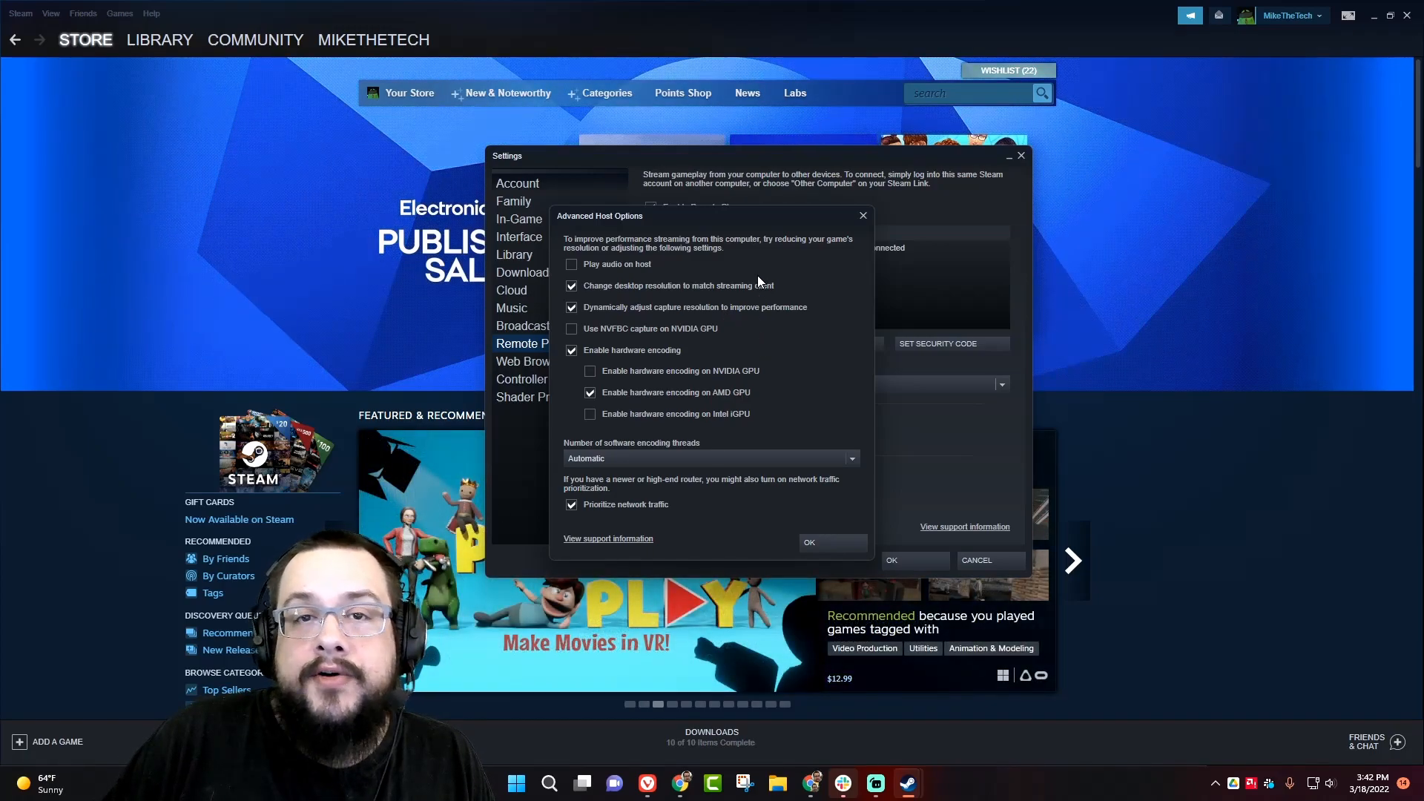
mouse_move(643, 338)
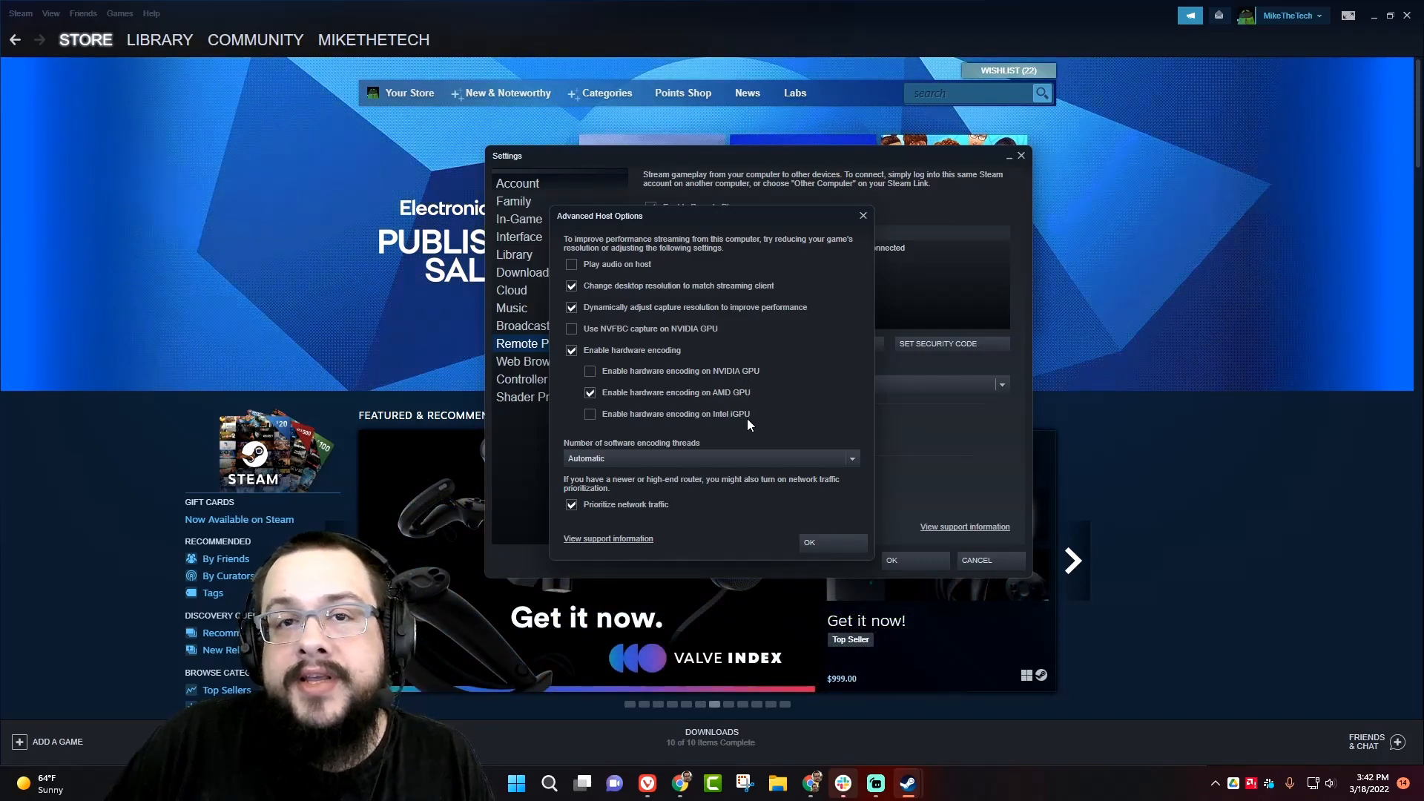
mouse_move(726, 424)
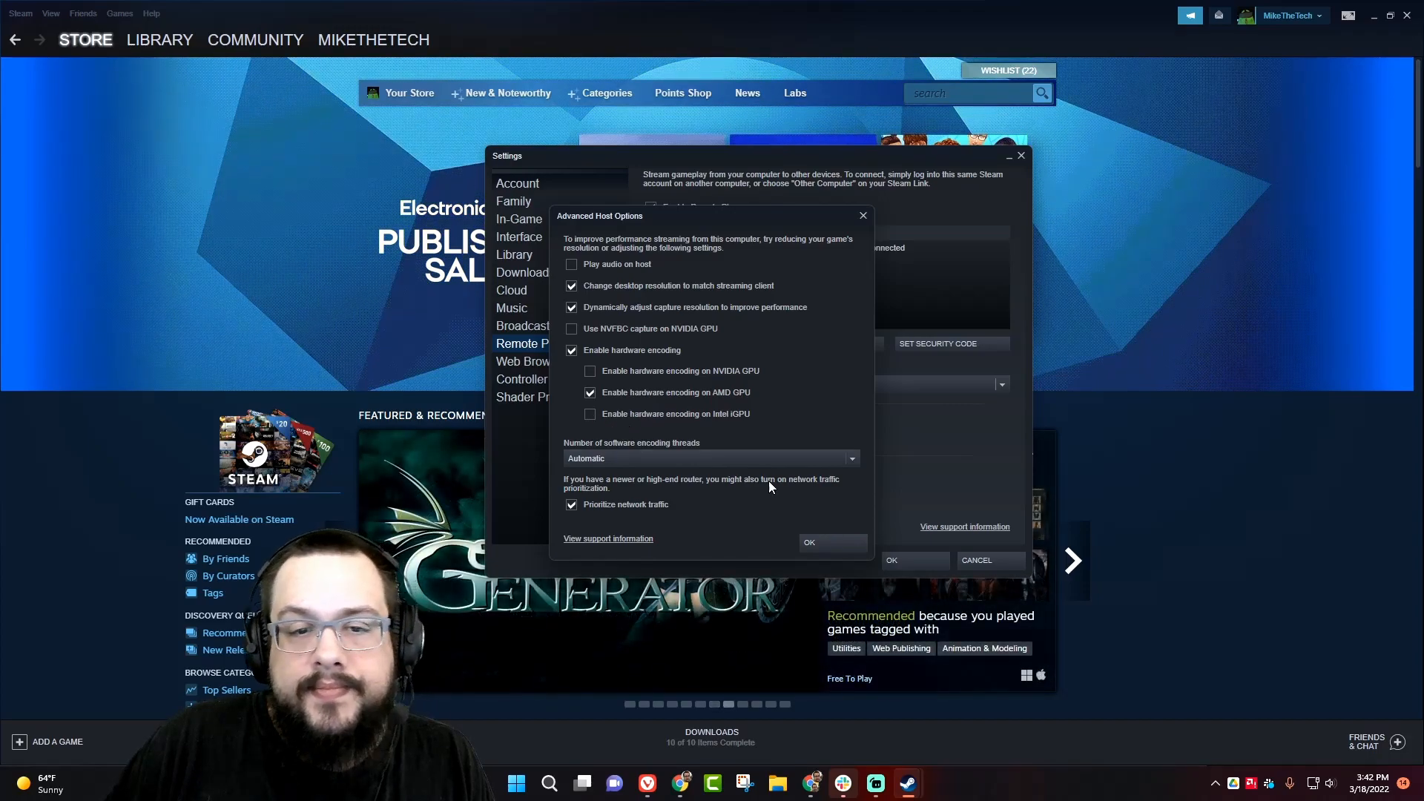
click(711, 458)
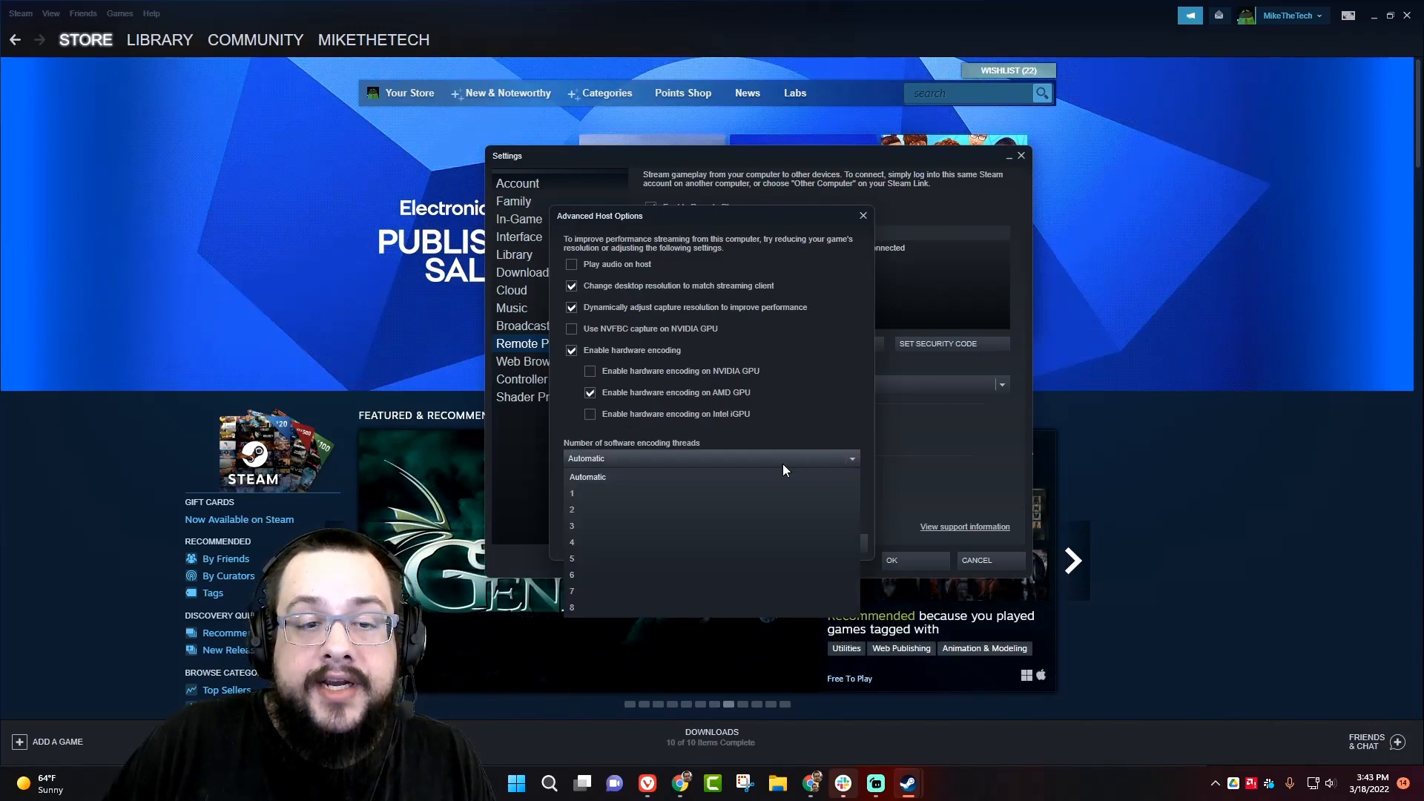
mouse_move(630, 630)
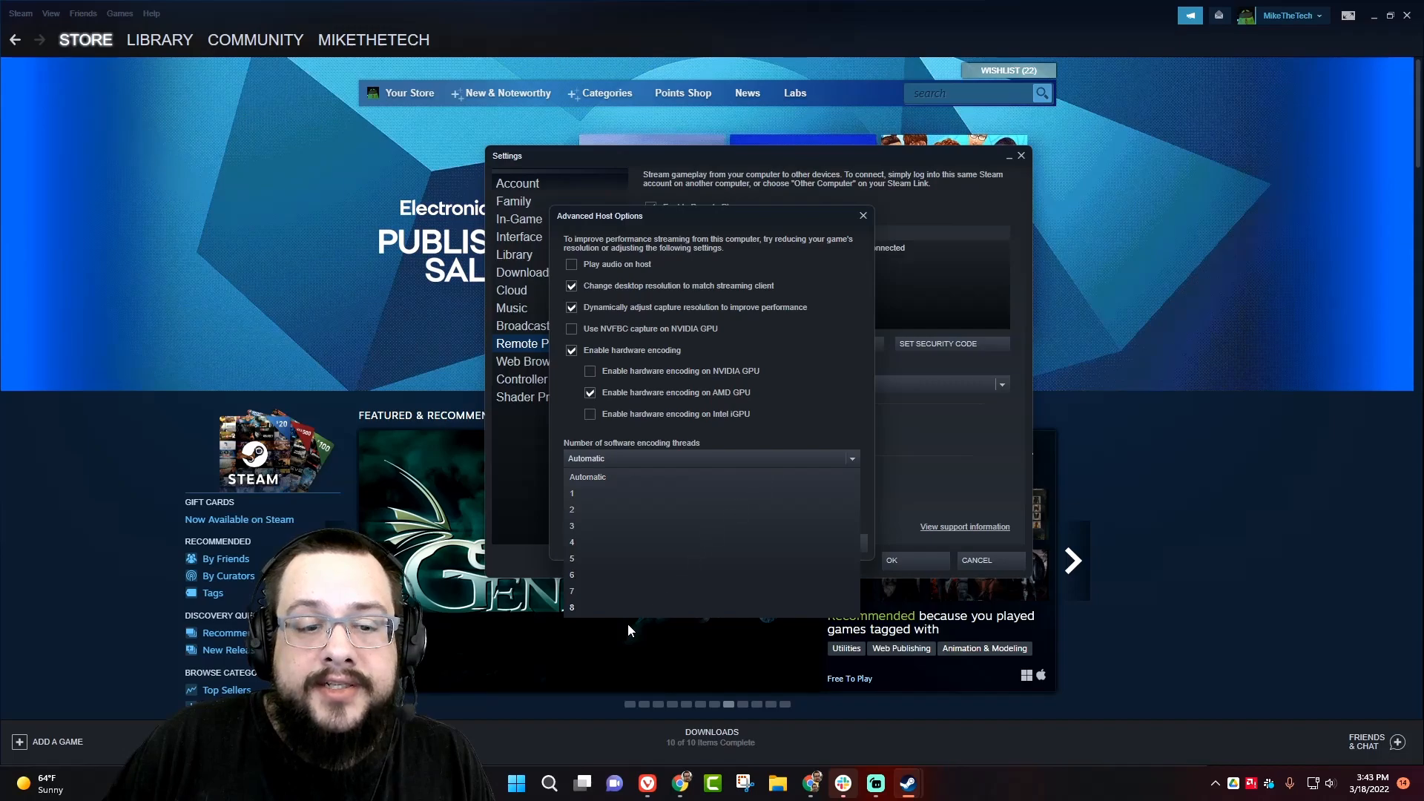
click(587, 476)
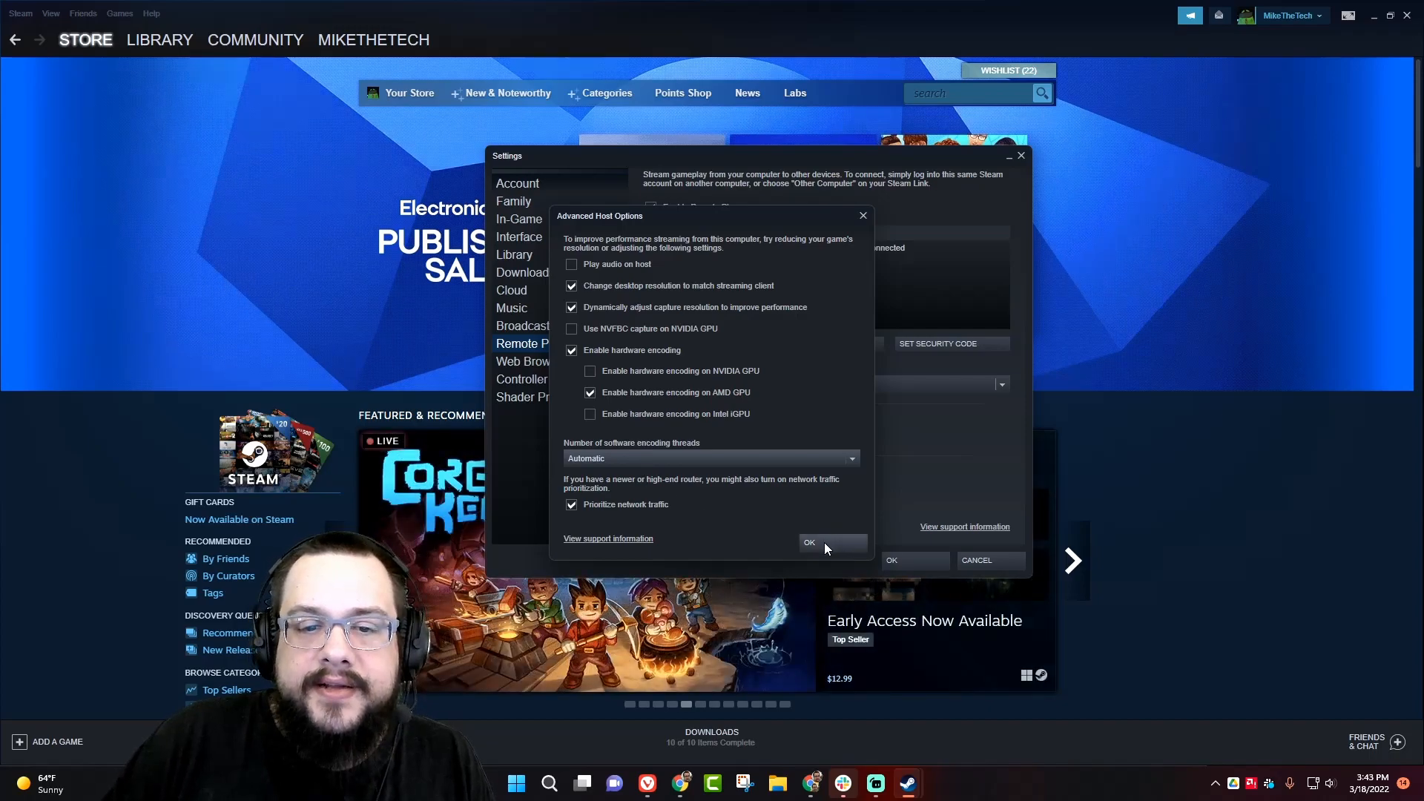
Step: Accept the host options, try the Balanced, Fast and Beautiful client presets, and settle on Balanced
click(810, 543)
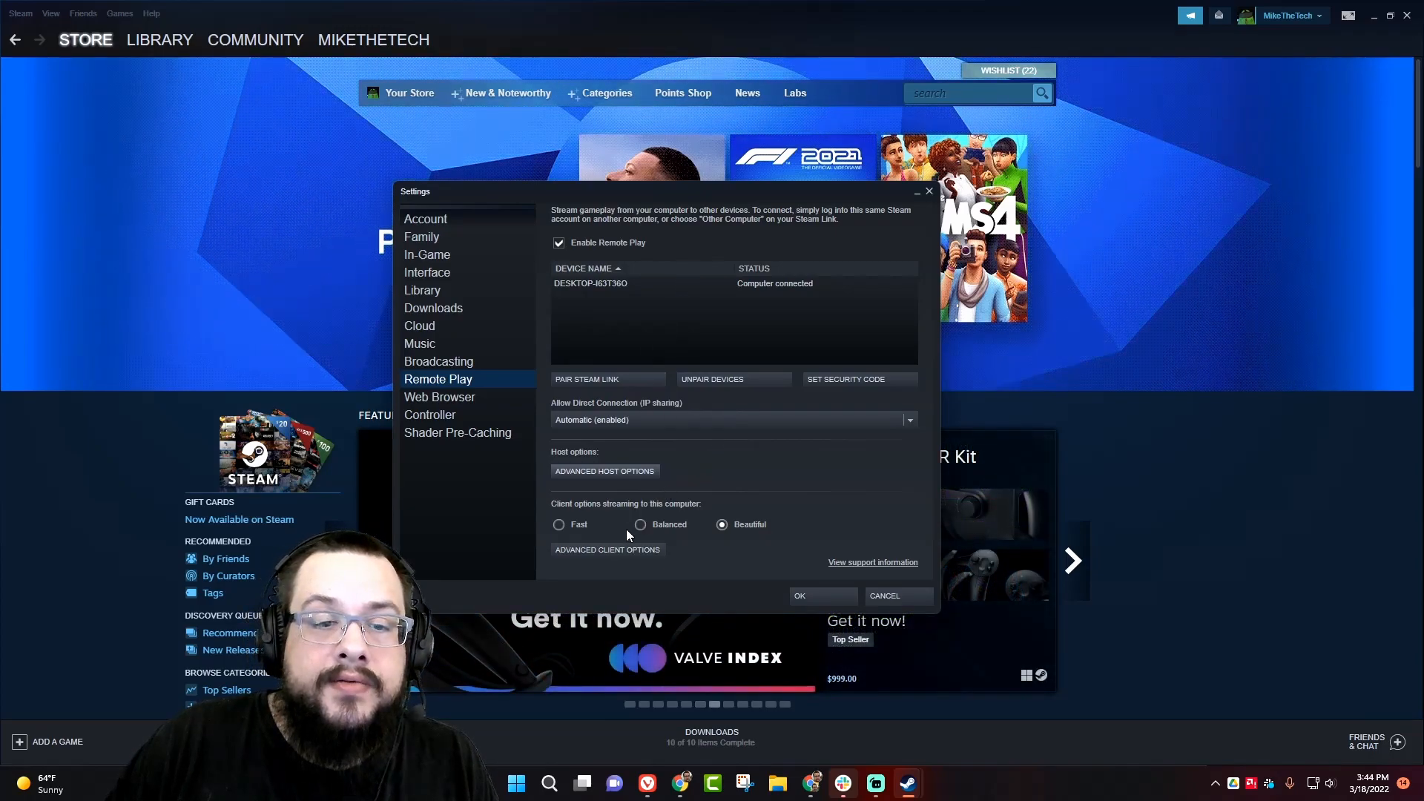
mouse_move(681, 543)
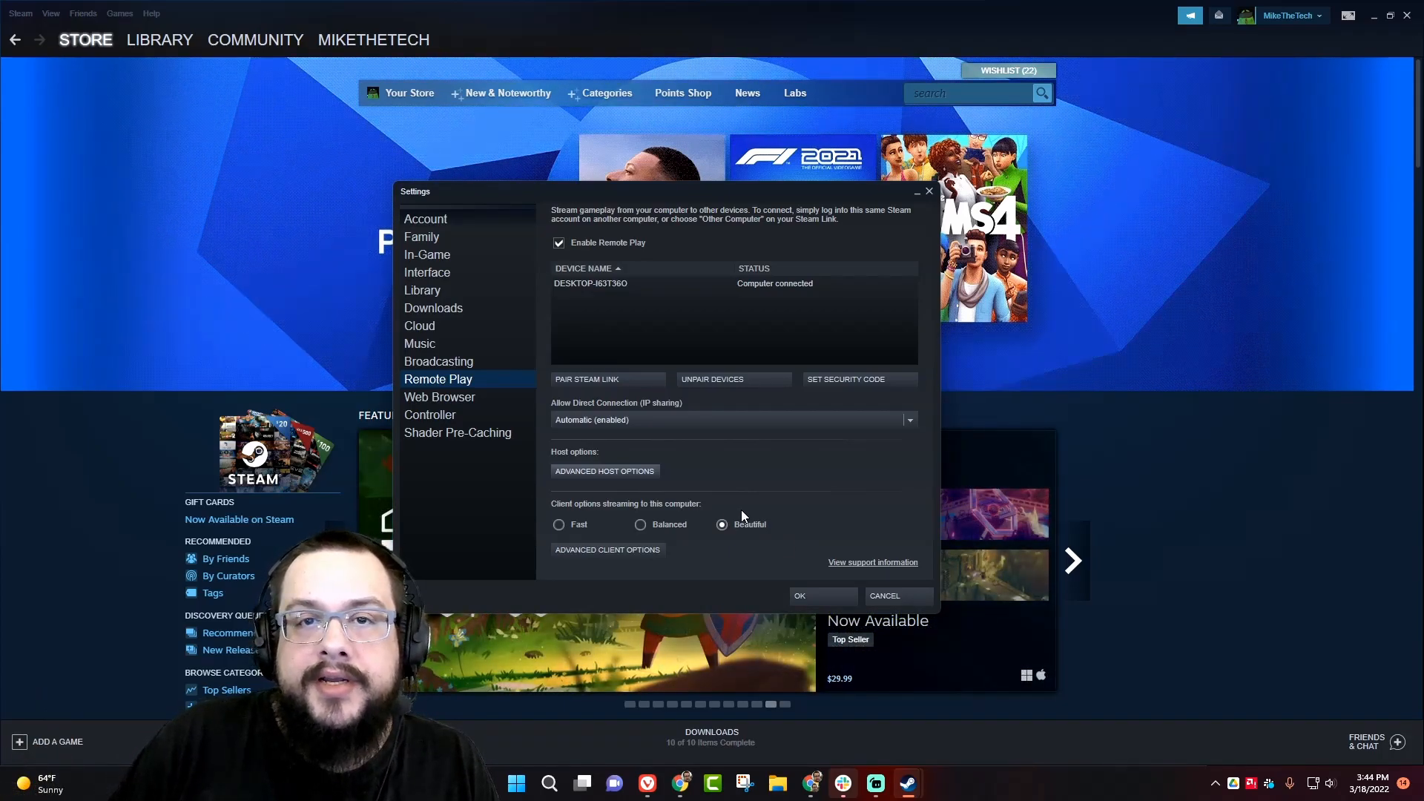
click(640, 525)
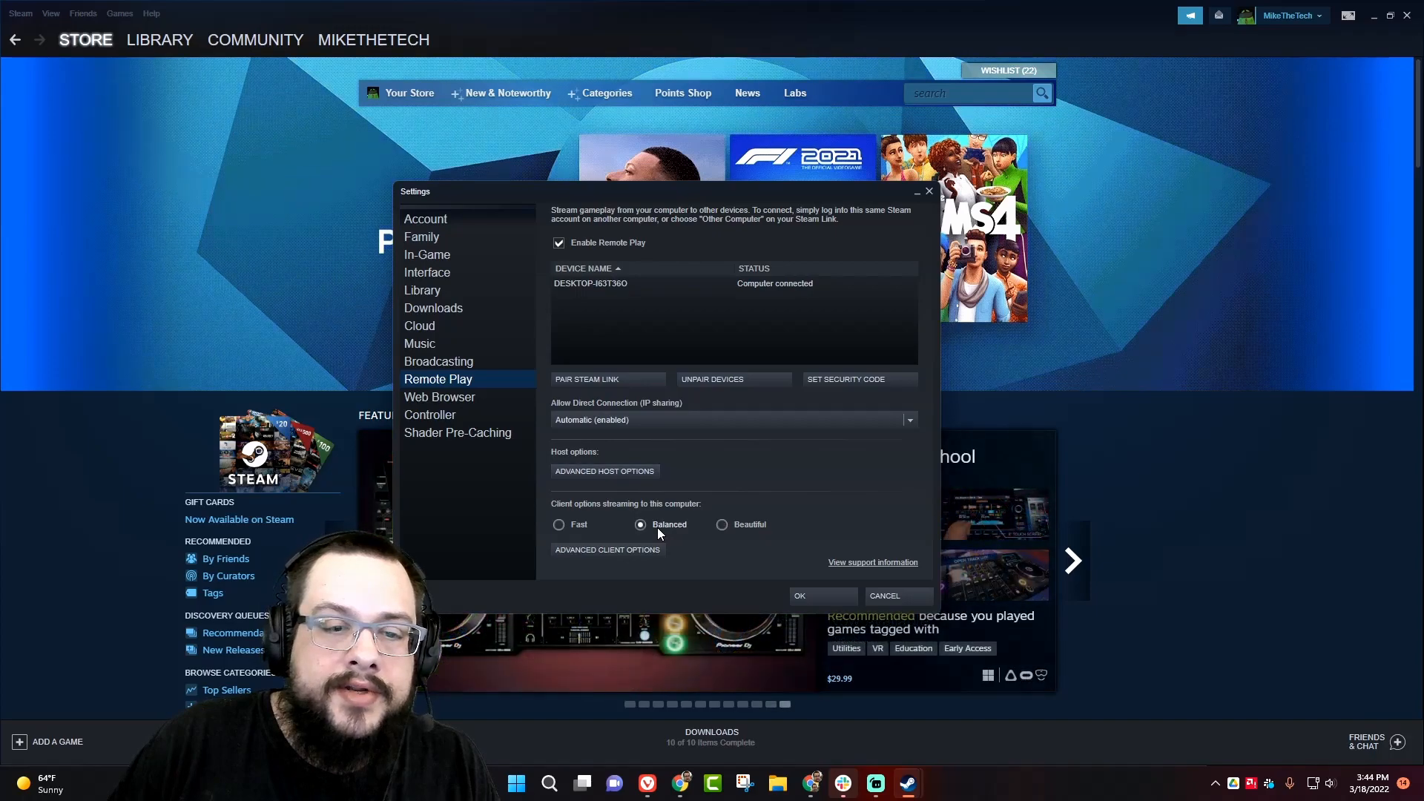
click(557, 525)
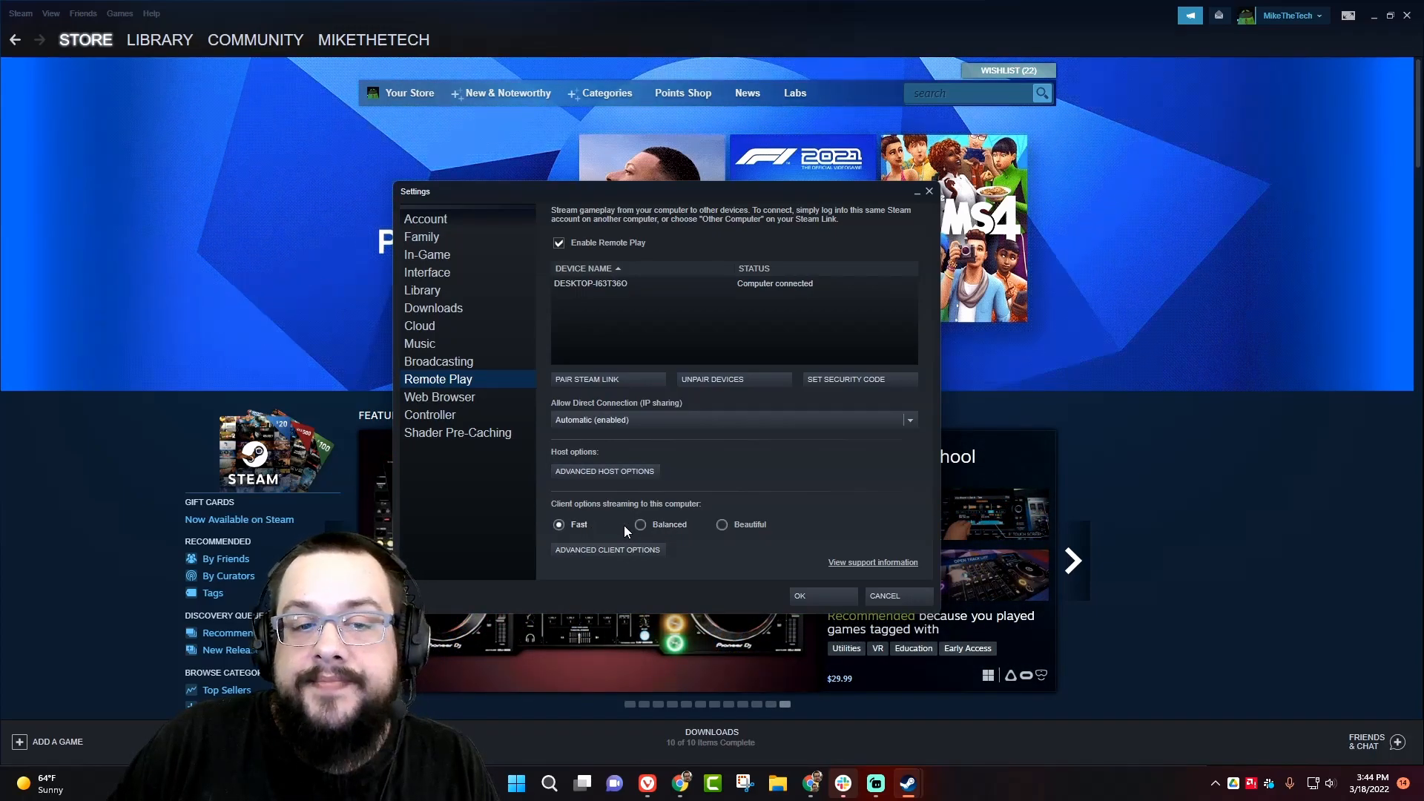
click(722, 525)
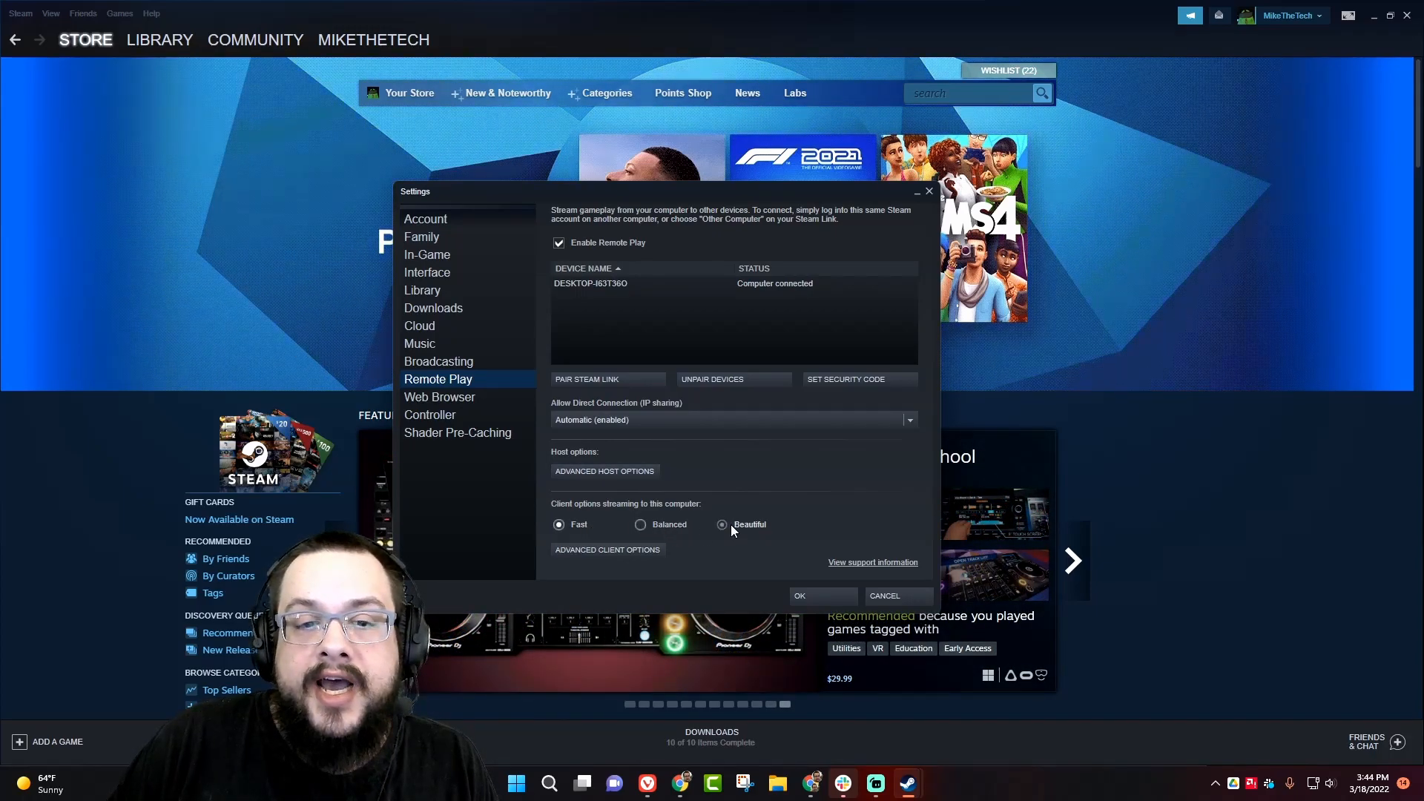
click(640, 525)
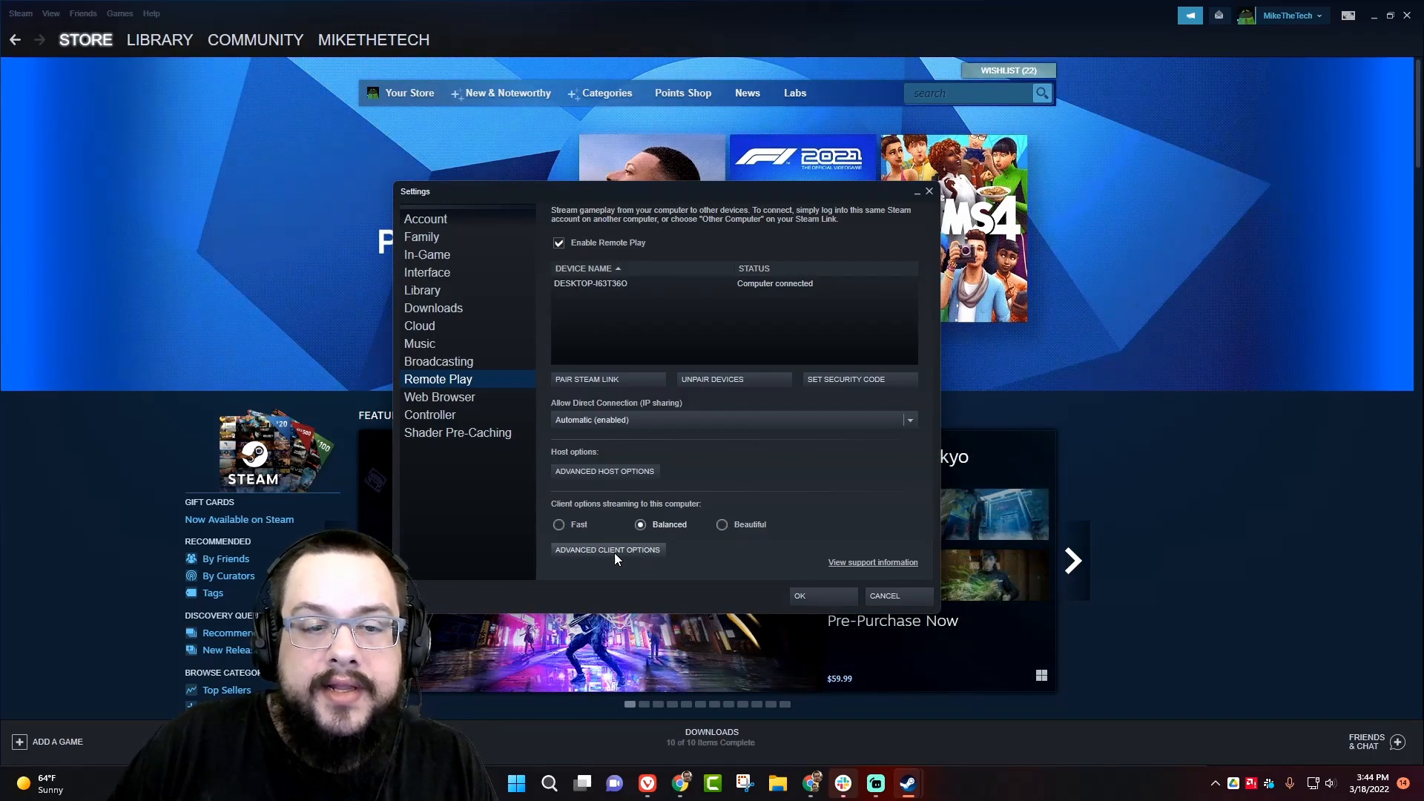
Step: In Advanced Client Options, set the performance overlay to Details
click(608, 548)
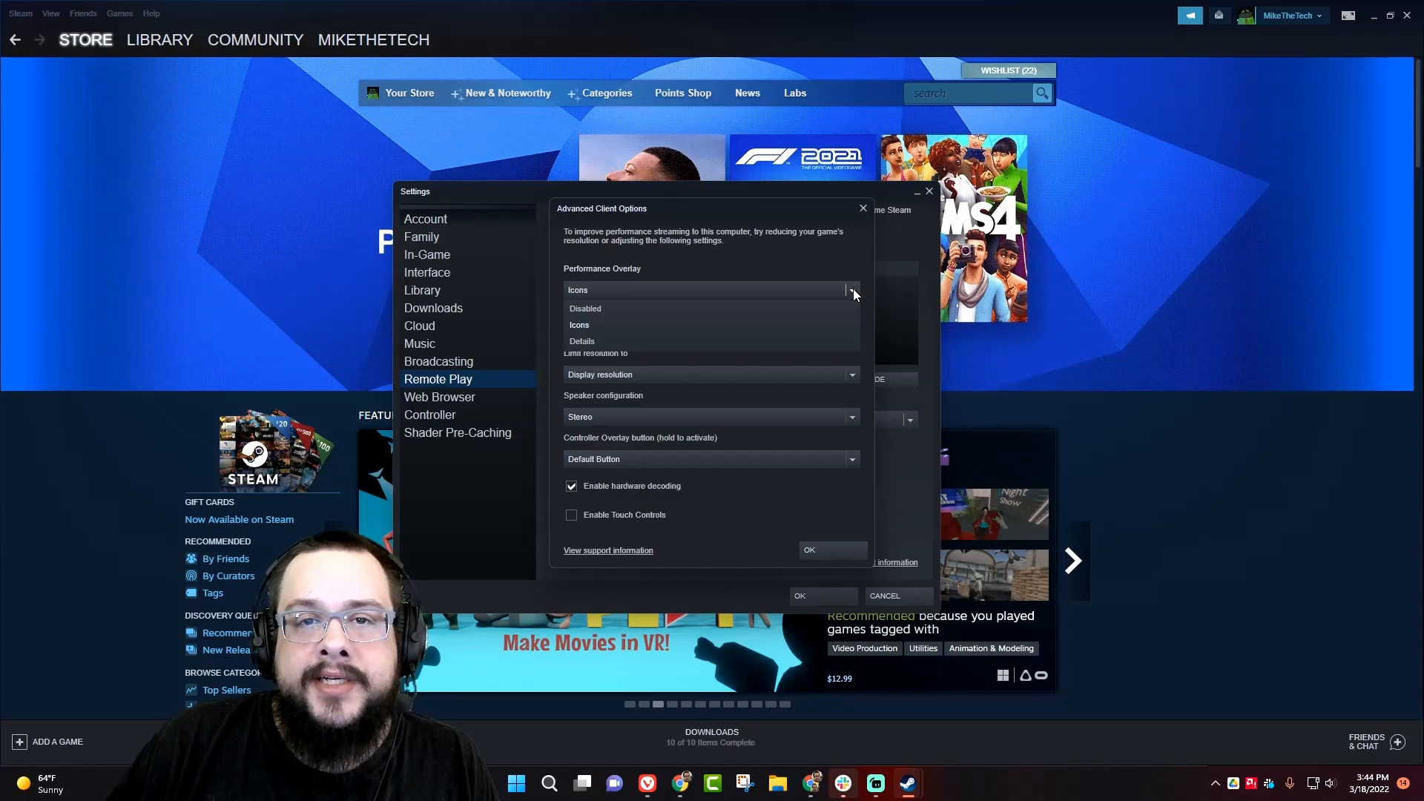
click(579, 341)
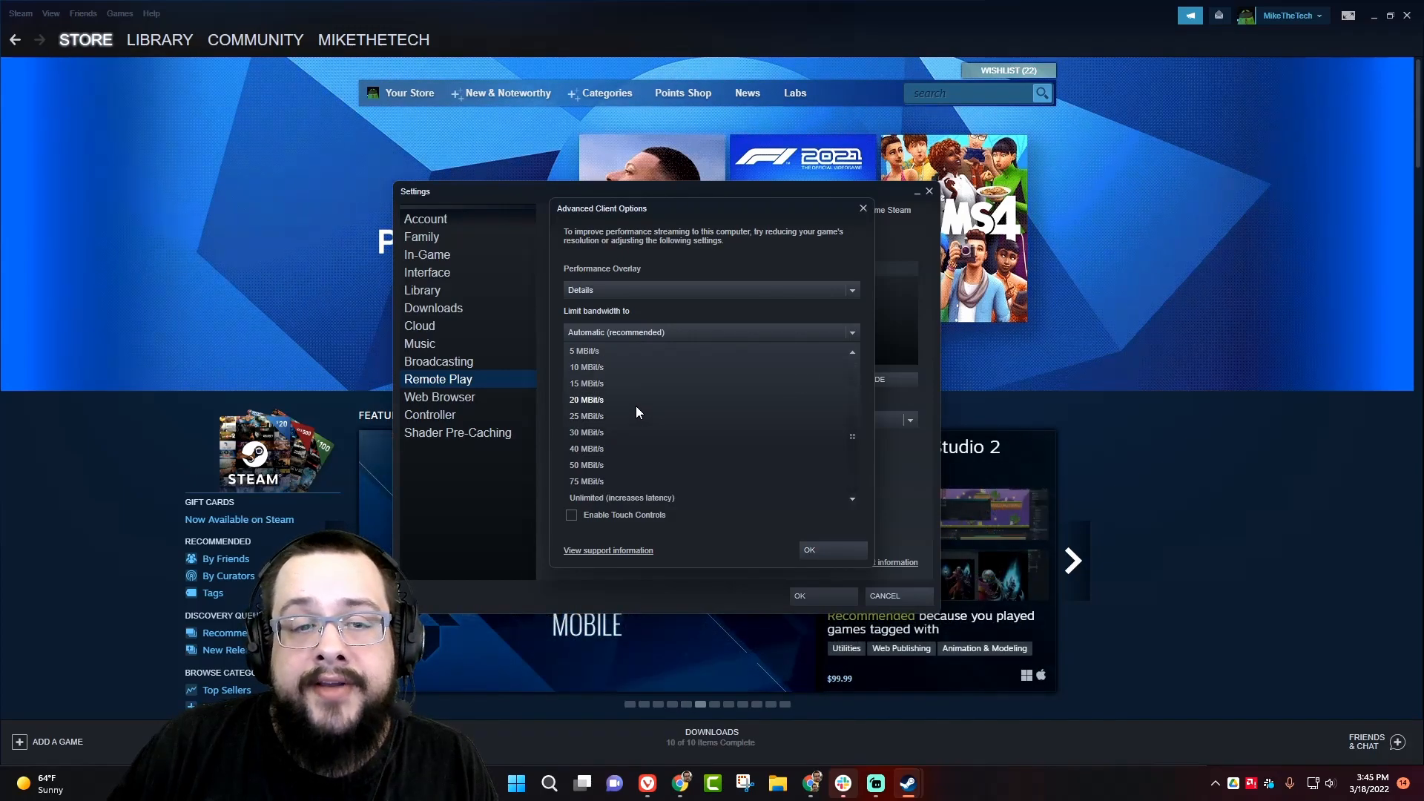
mouse_move(682, 441)
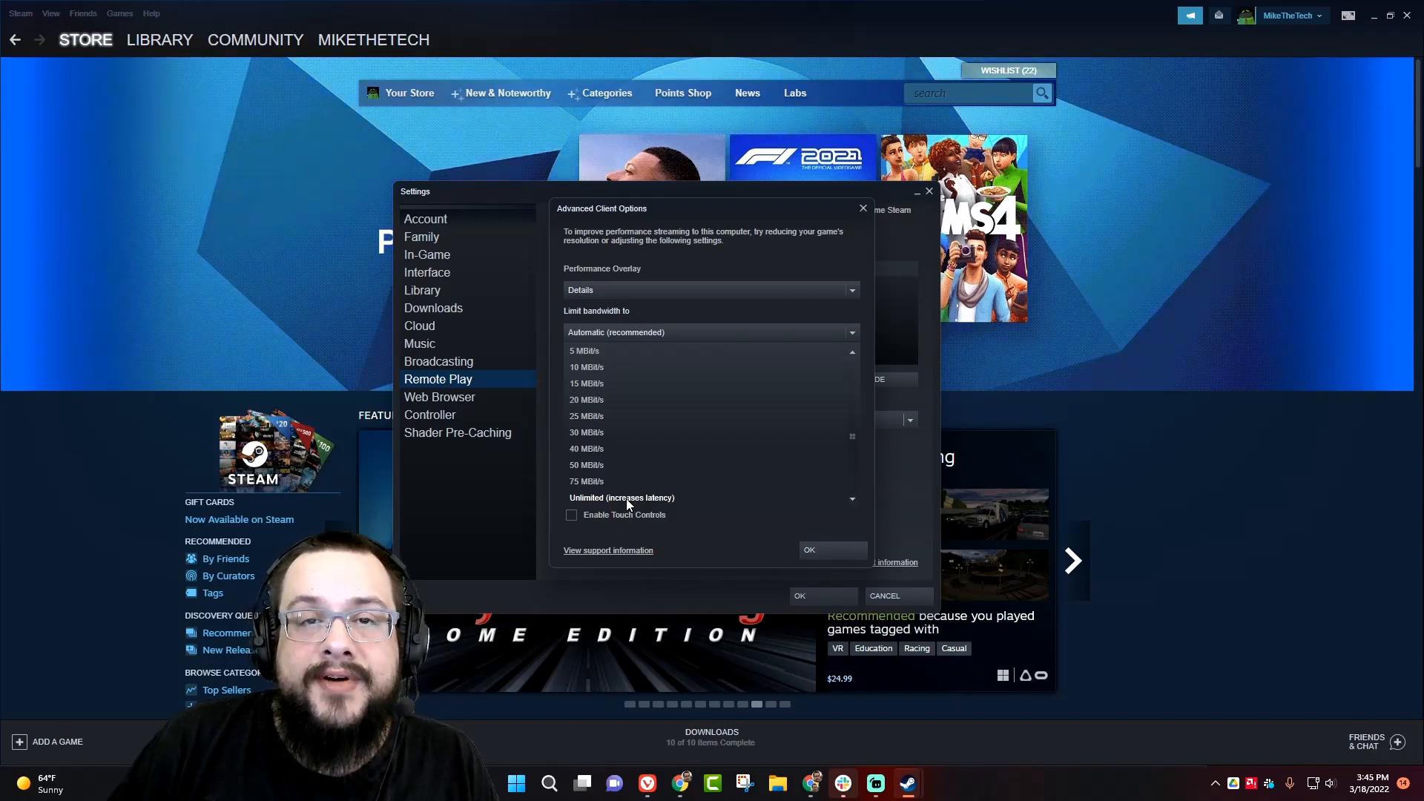
mouse_move(681, 501)
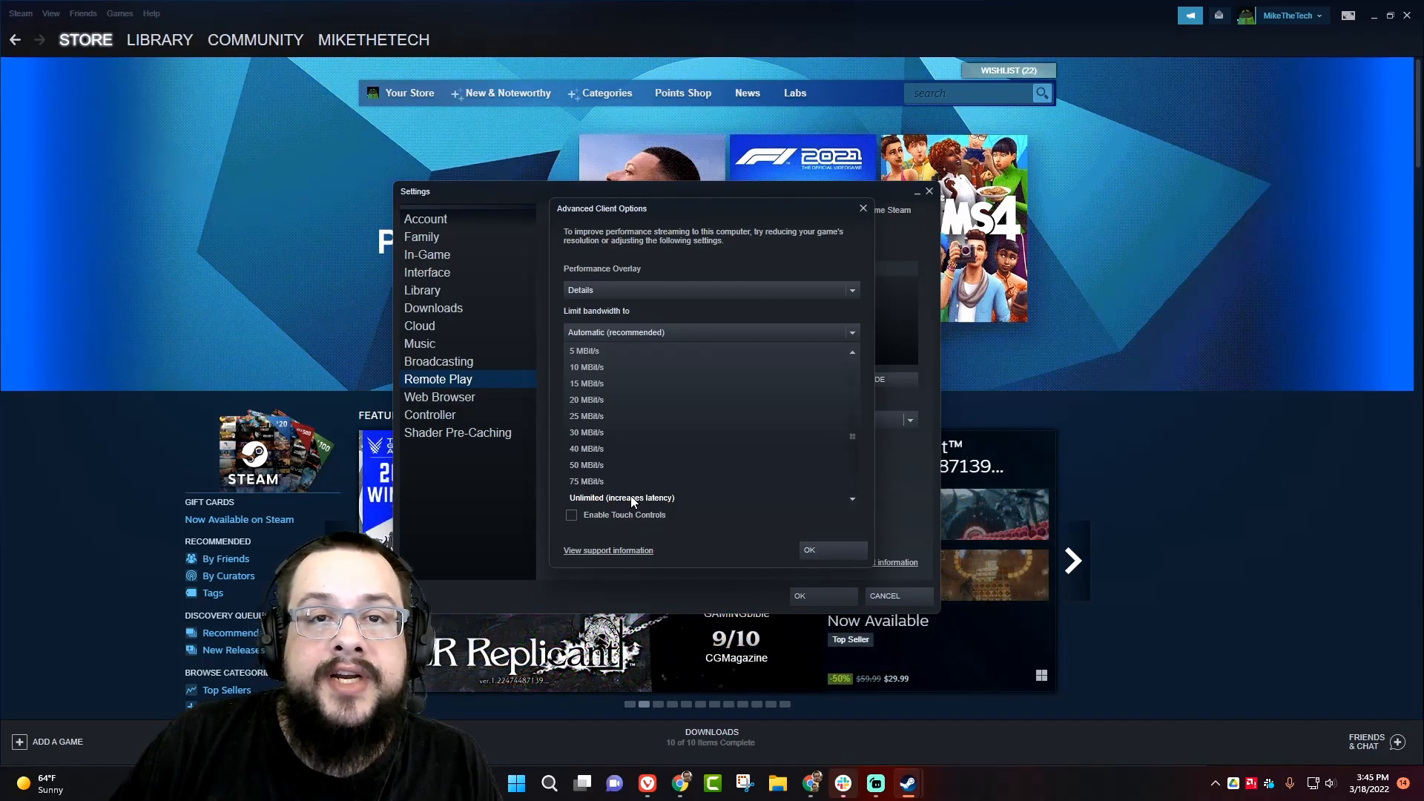
mouse_move(640, 484)
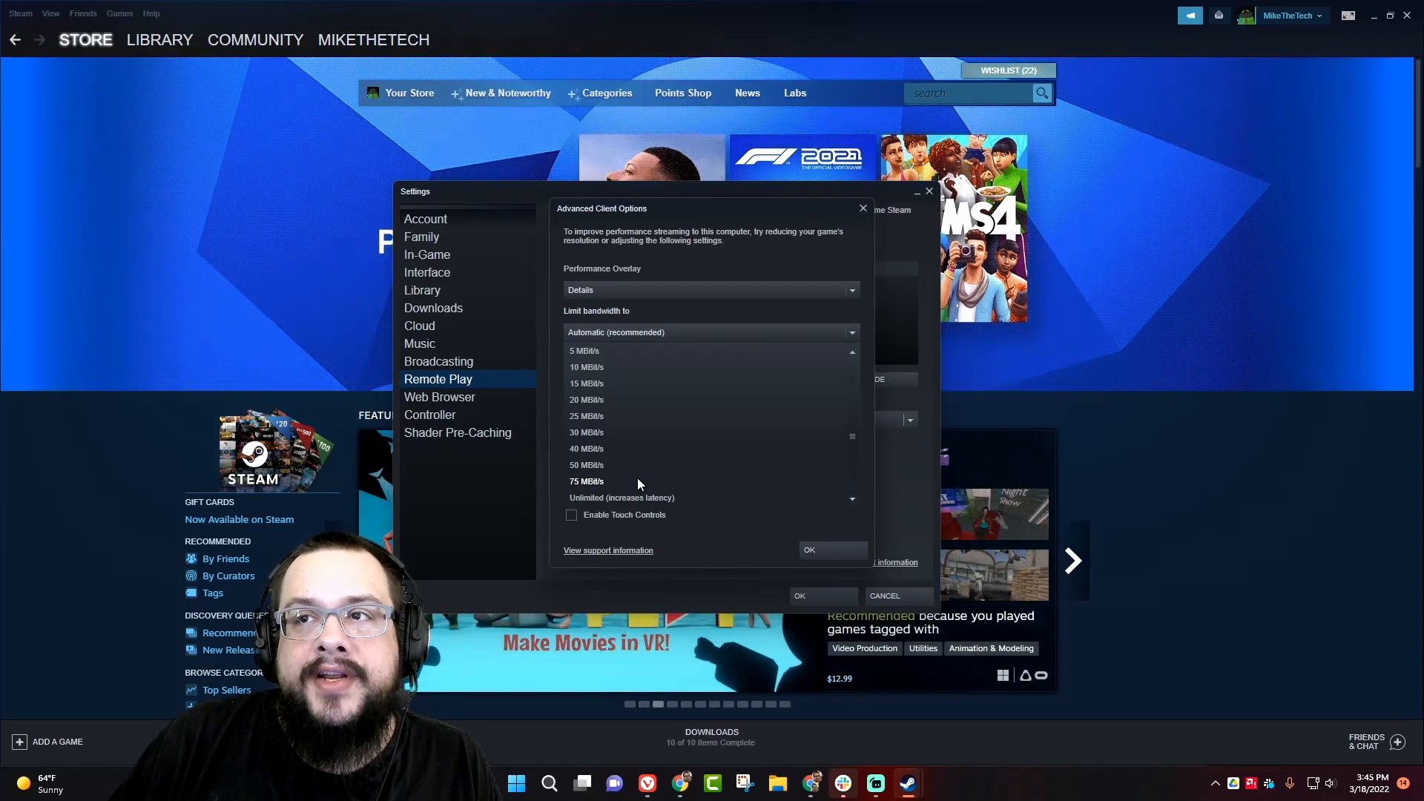
mouse_move(693, 497)
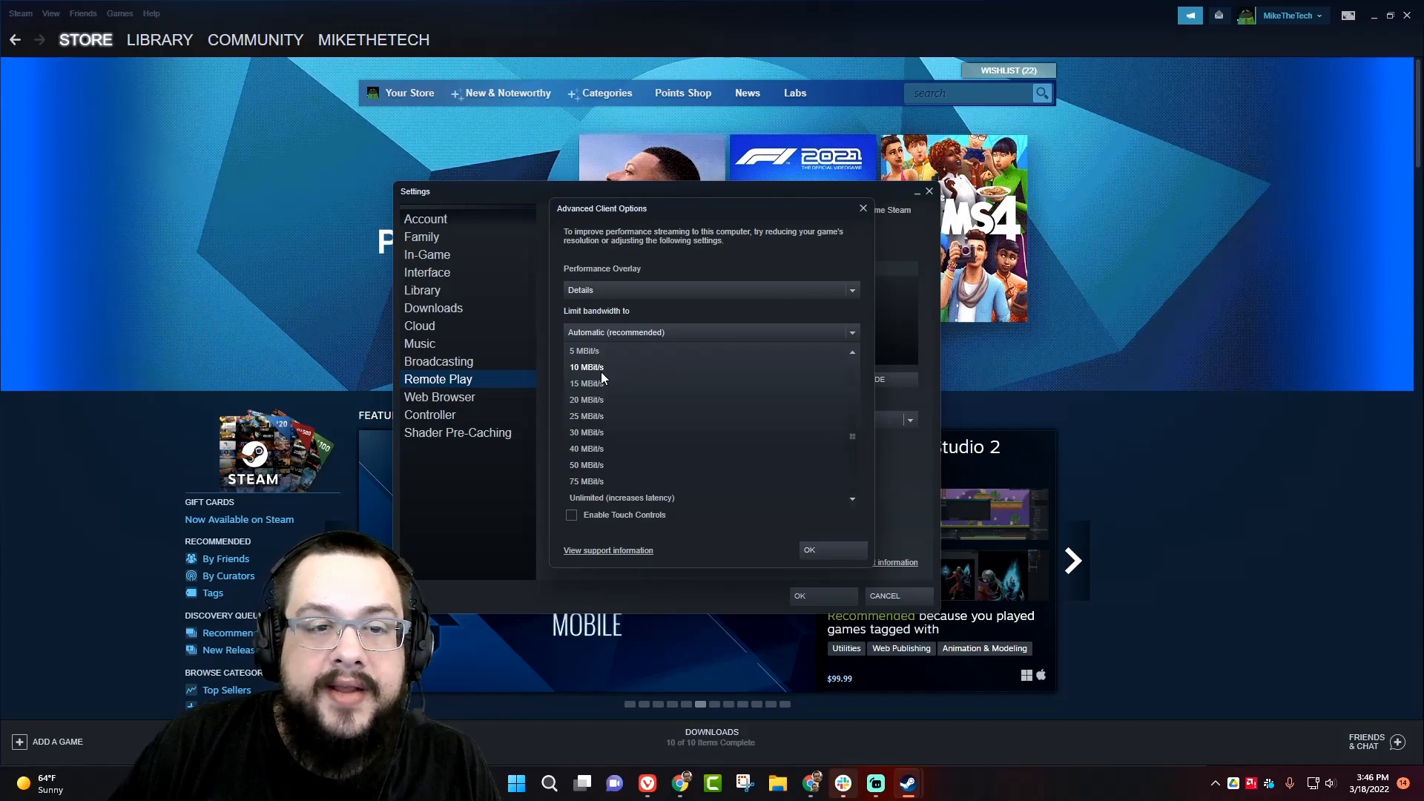
mouse_move(588, 394)
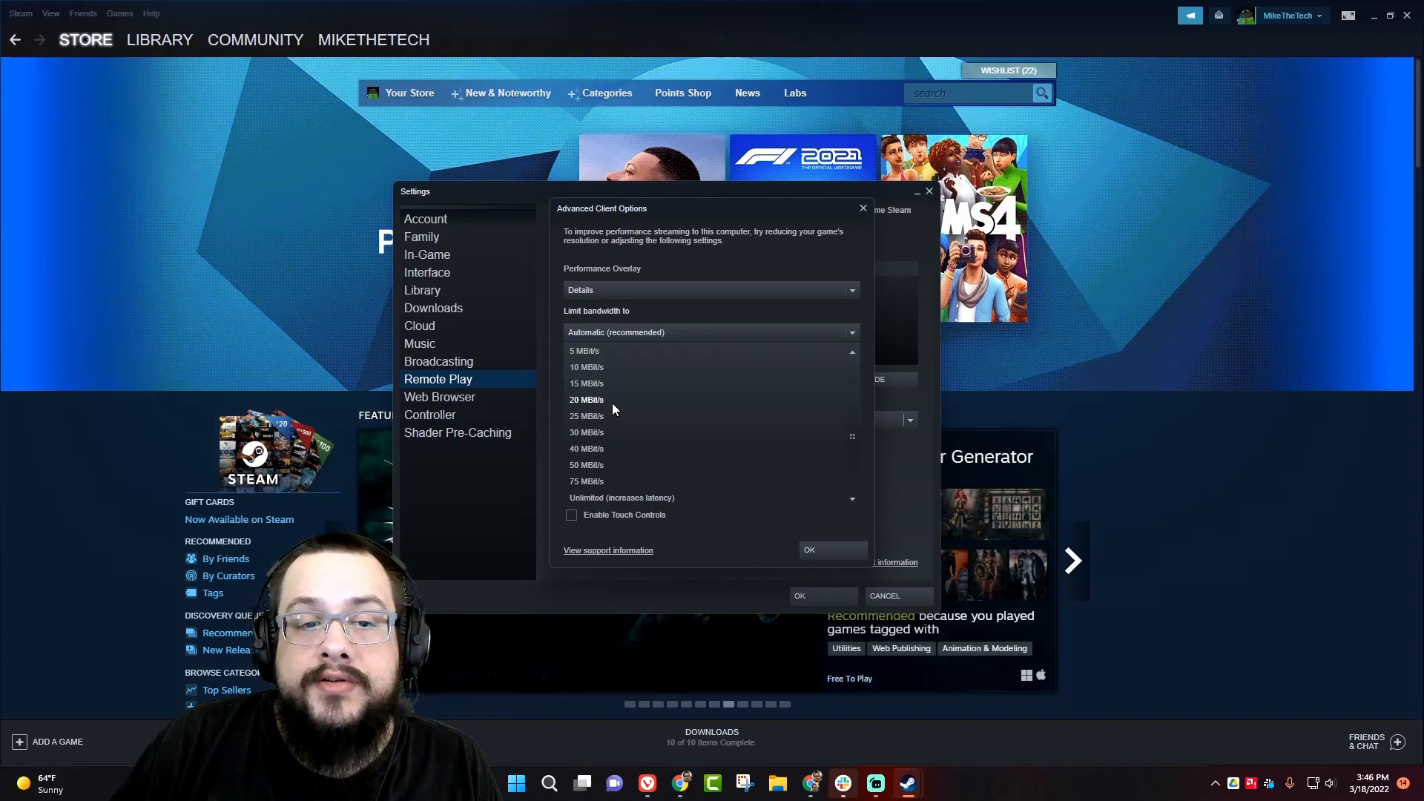
mouse_move(609, 458)
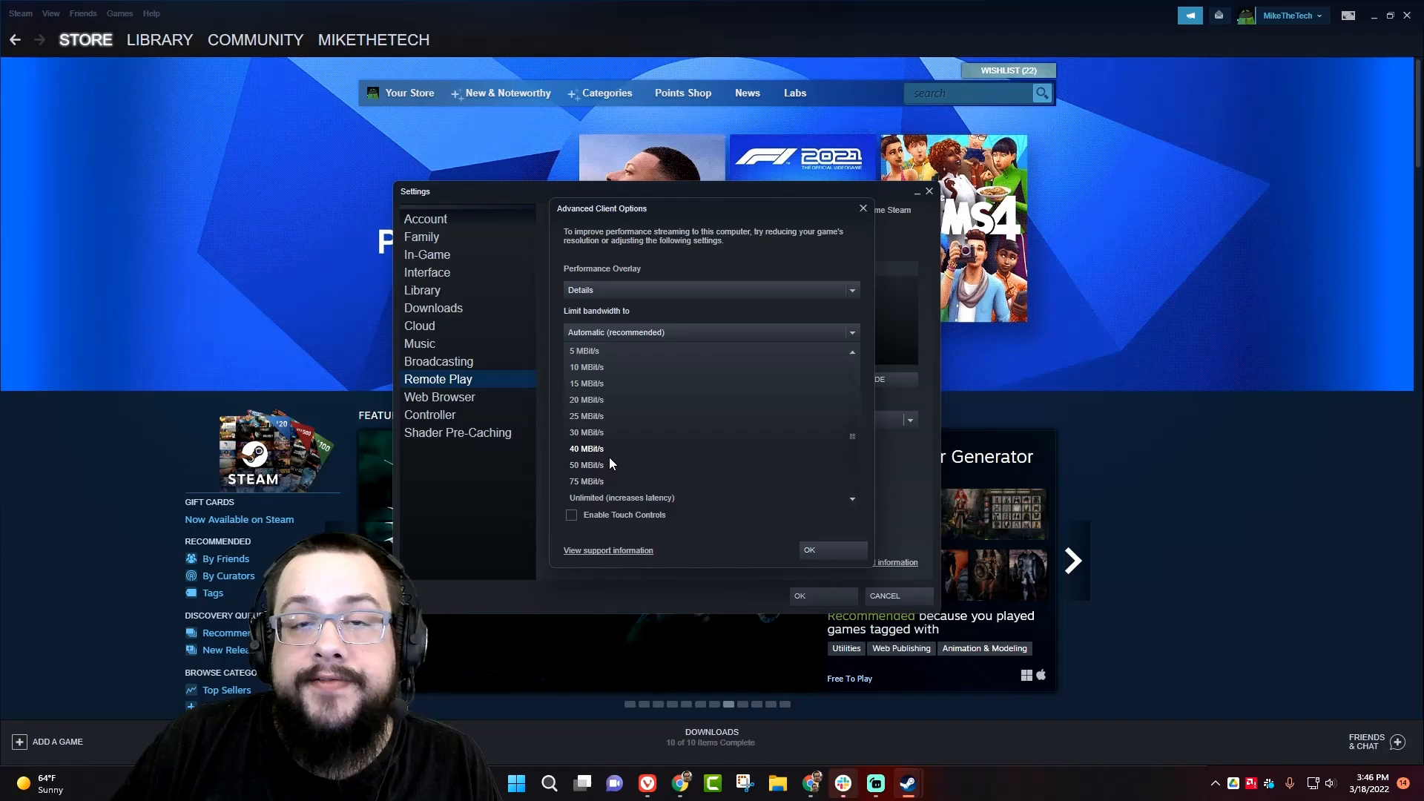
Step: Limit the streaming bandwidth to 25 MBit/s
click(587, 415)
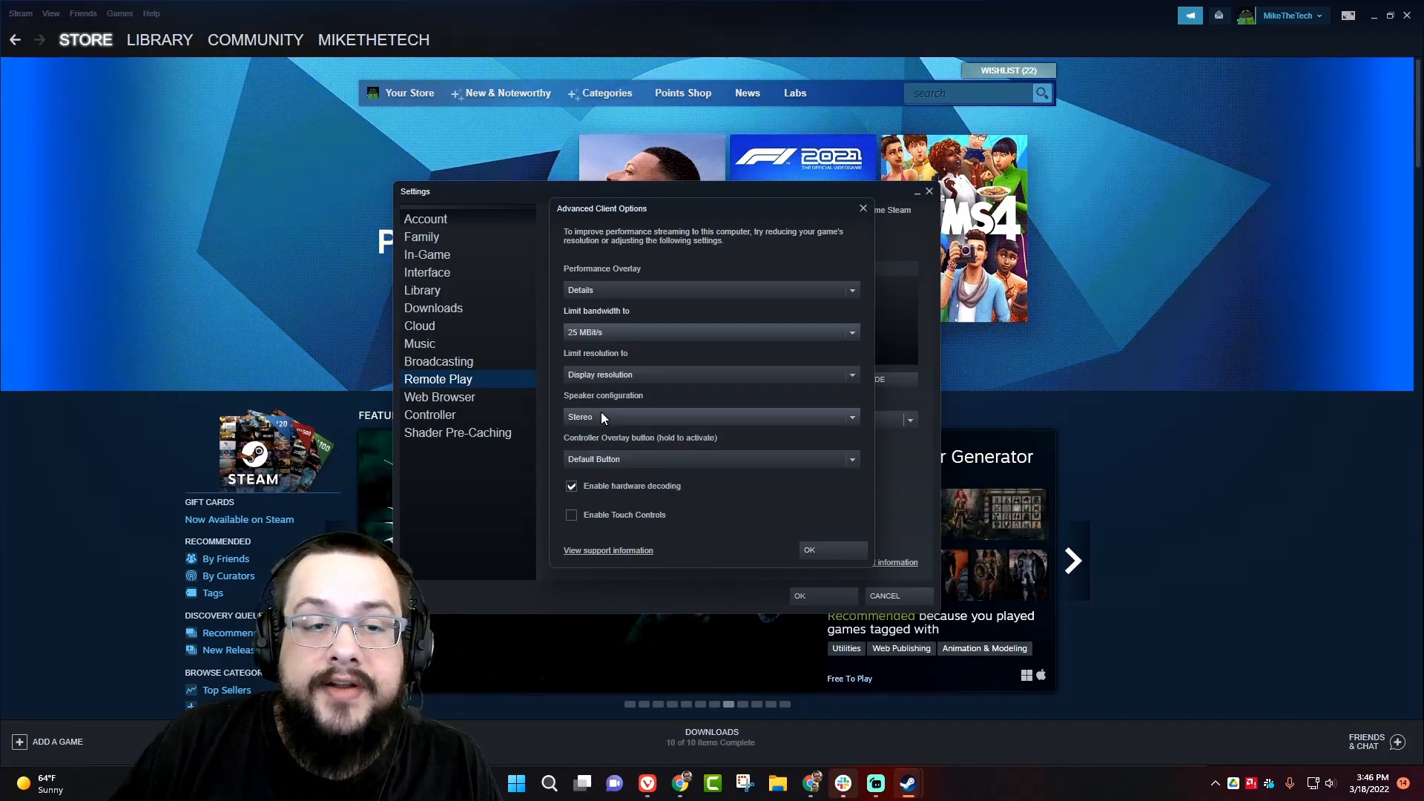
Step: Limit the stream resolution to 1600x900 (900p)
click(710, 374)
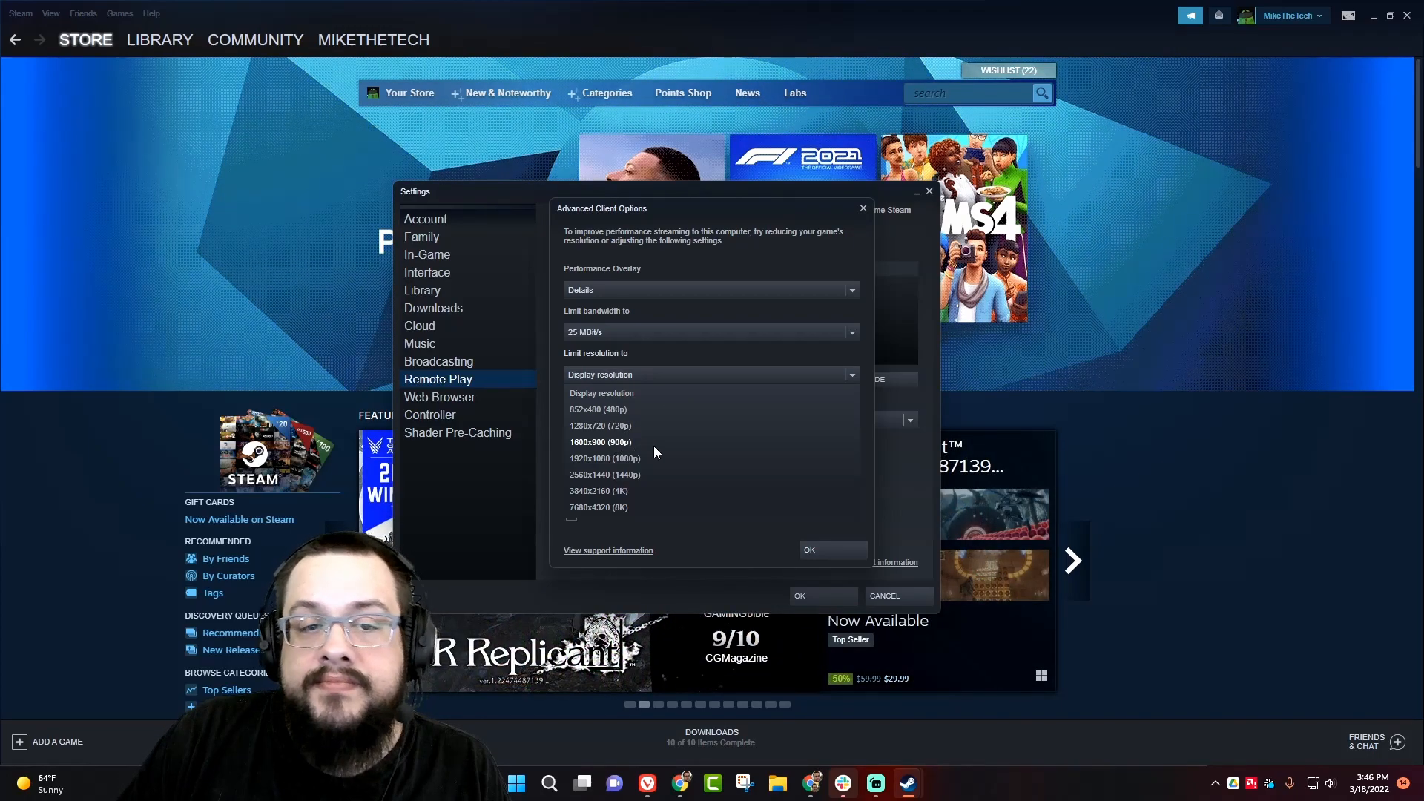
click(601, 442)
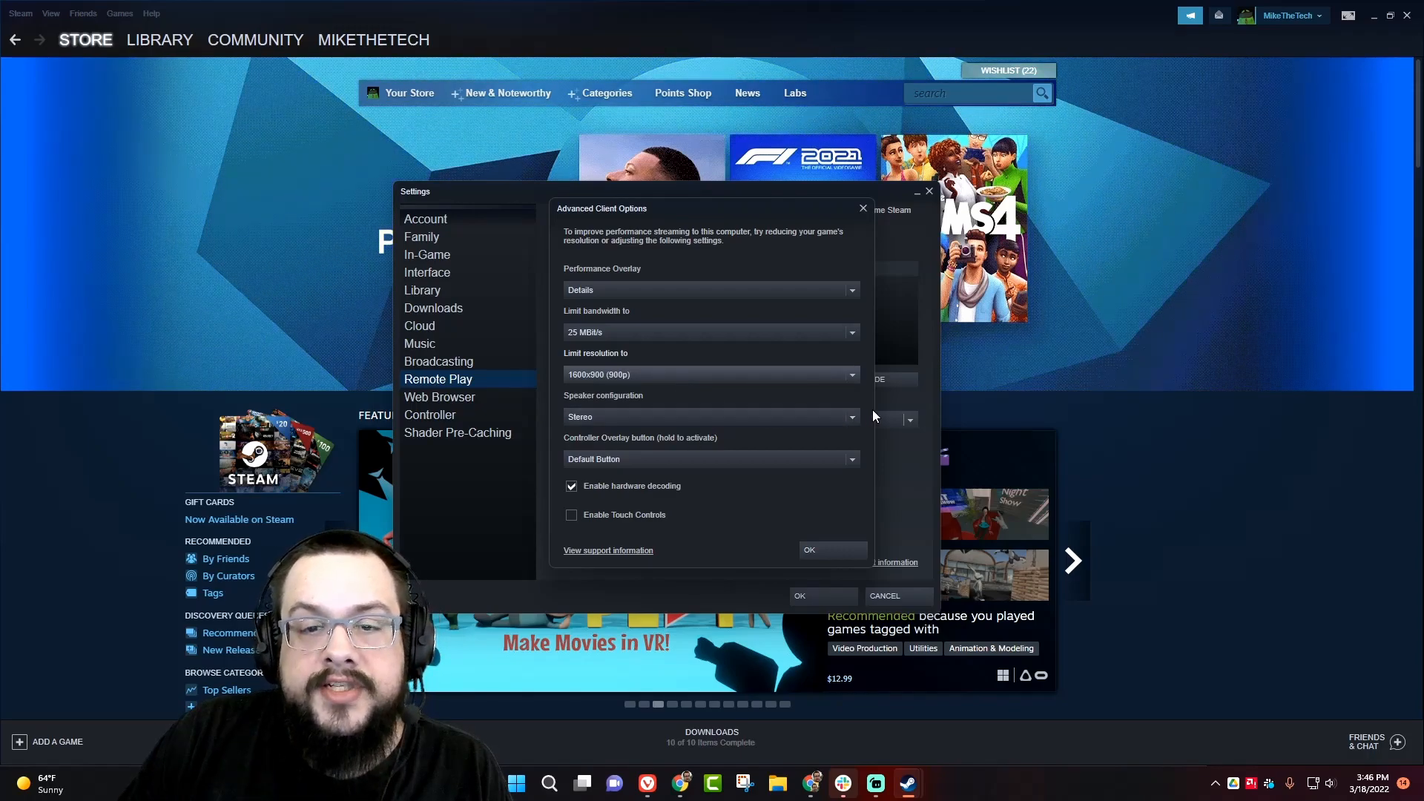
click(853, 417)
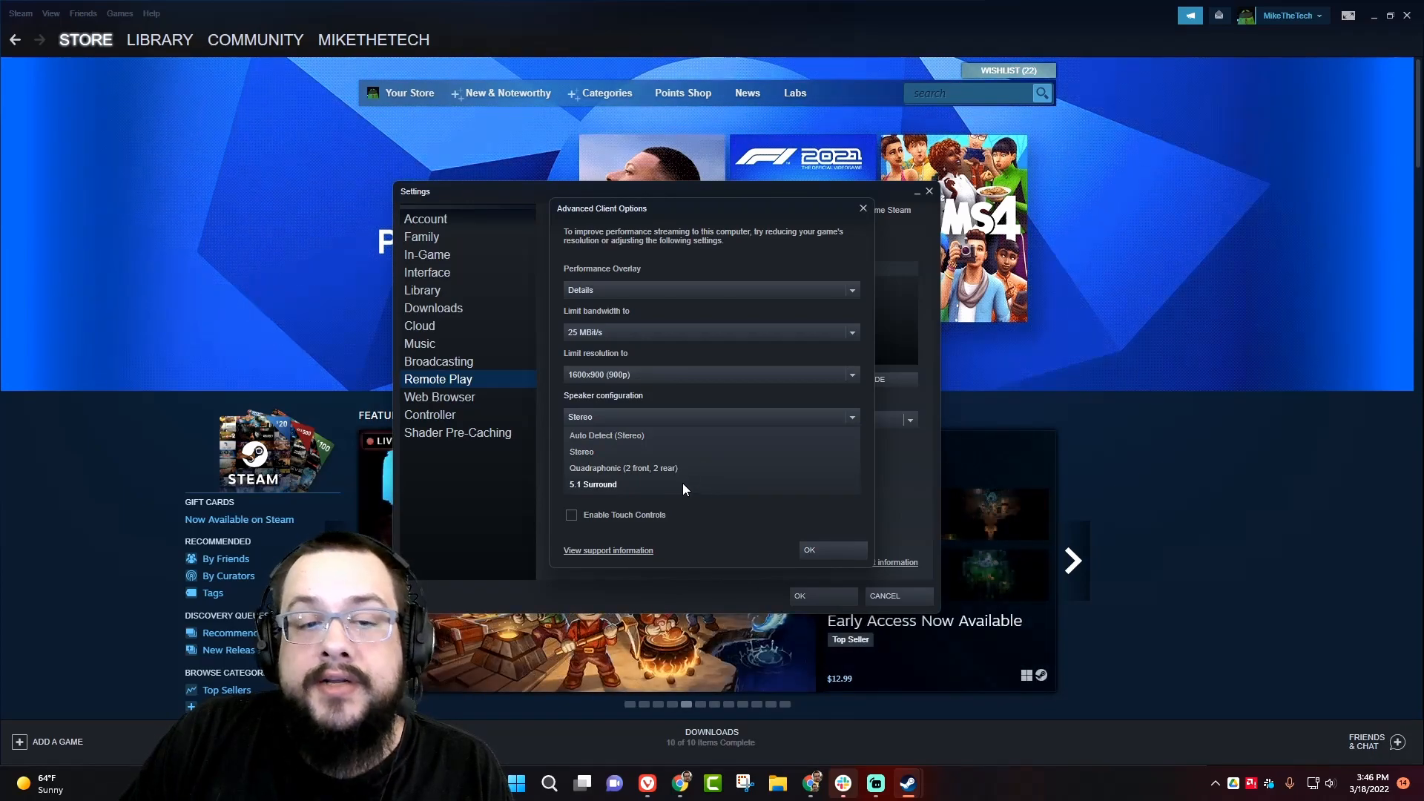
mouse_move(647, 485)
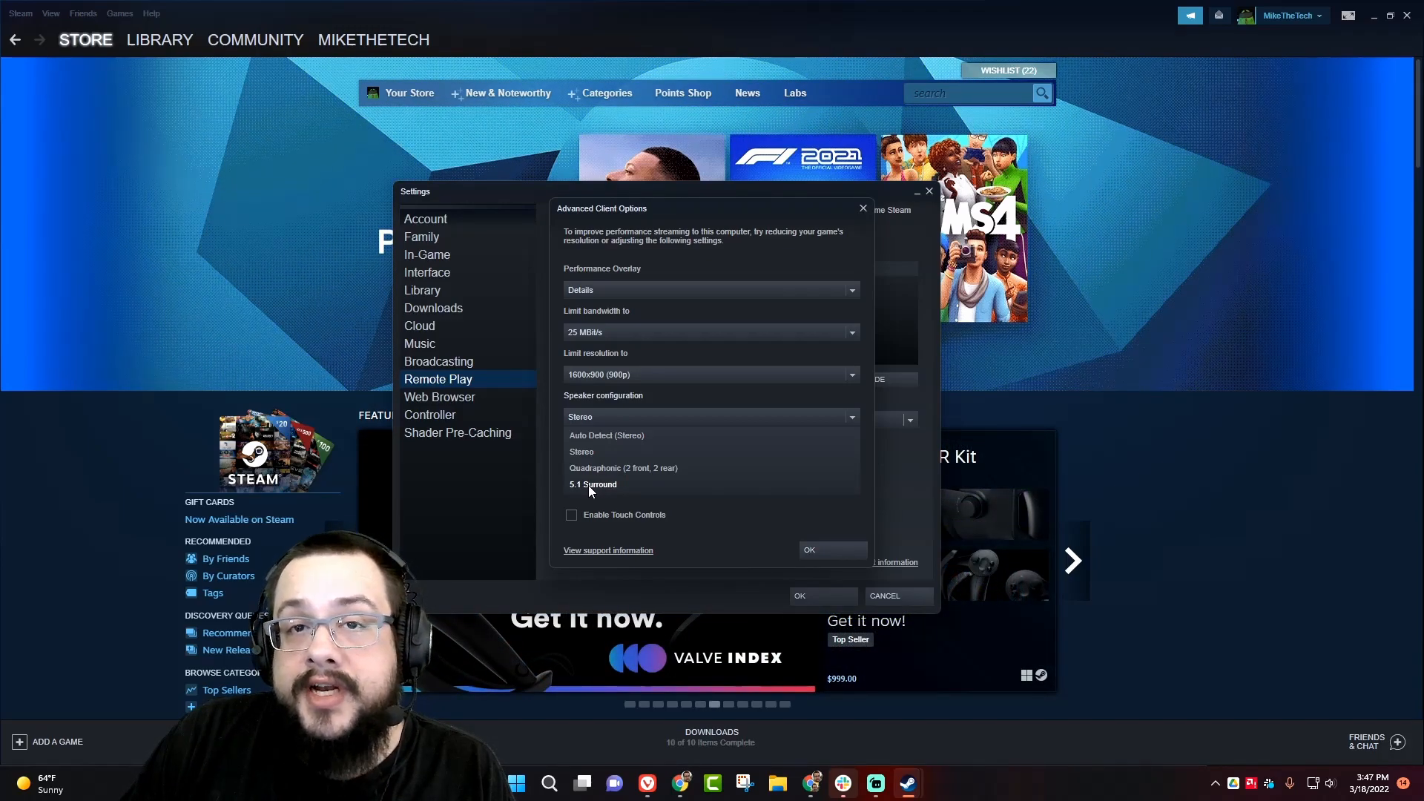
mouse_move(665, 460)
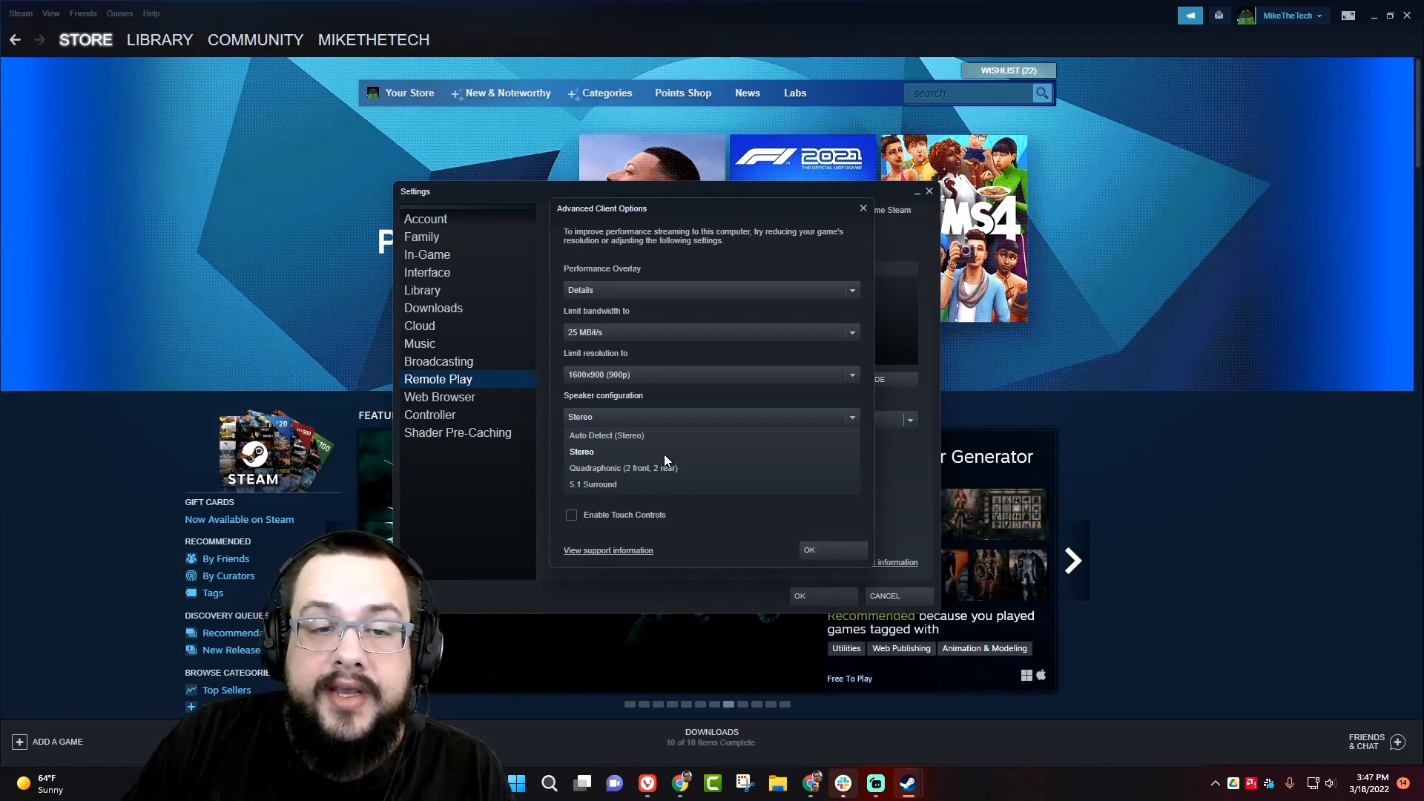
mouse_move(670, 457)
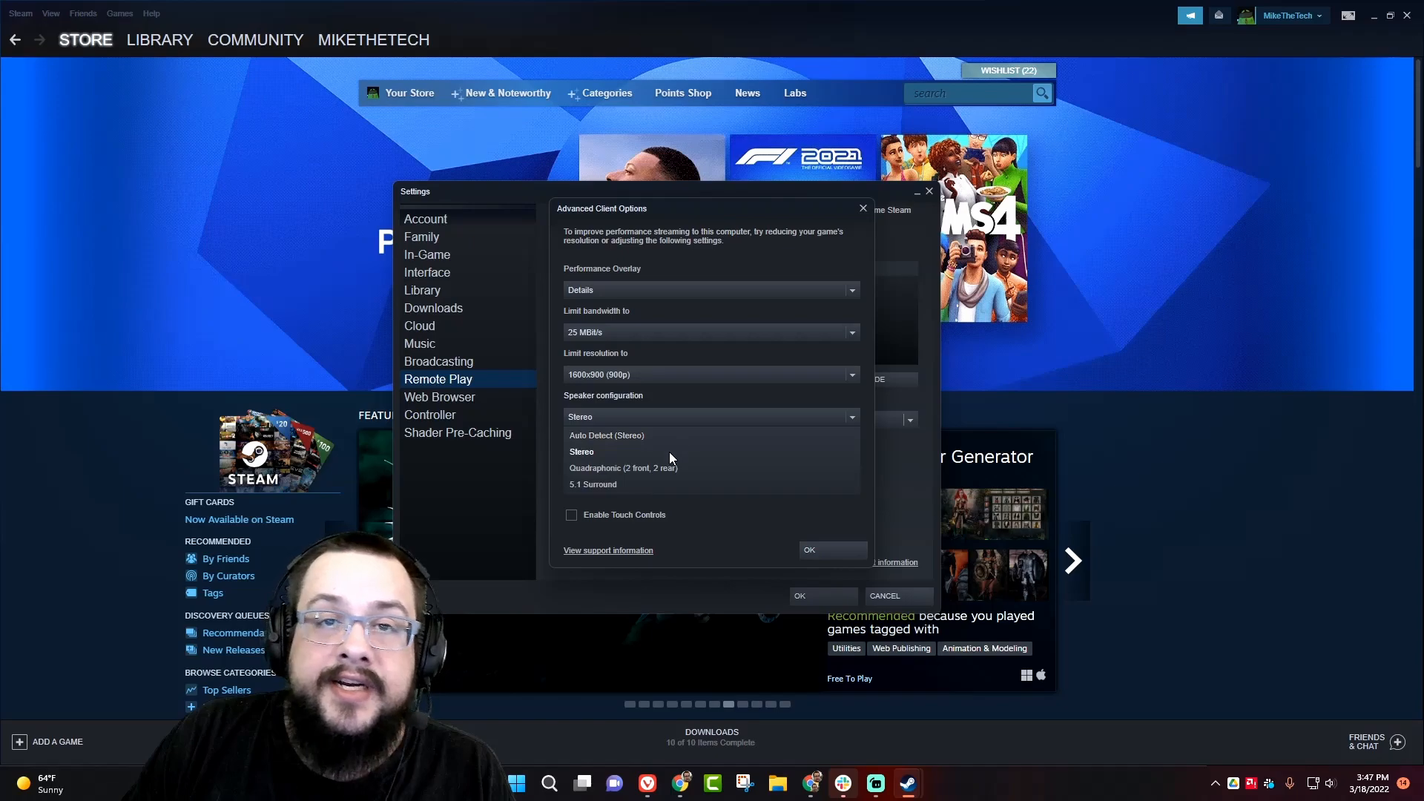
click(581, 450)
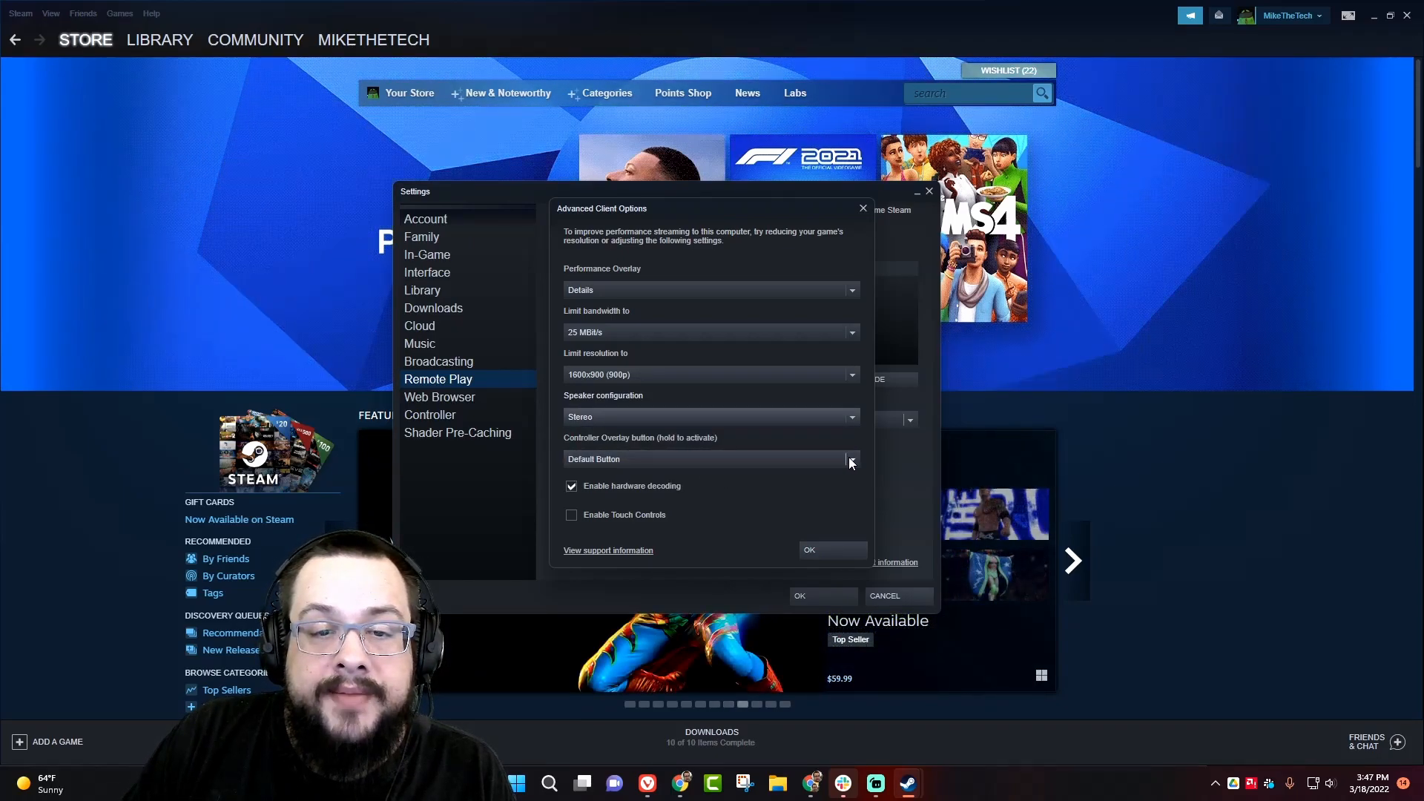
Step: Keep the Default Button controller overlay and confirm the advanced client options with OK
click(851, 460)
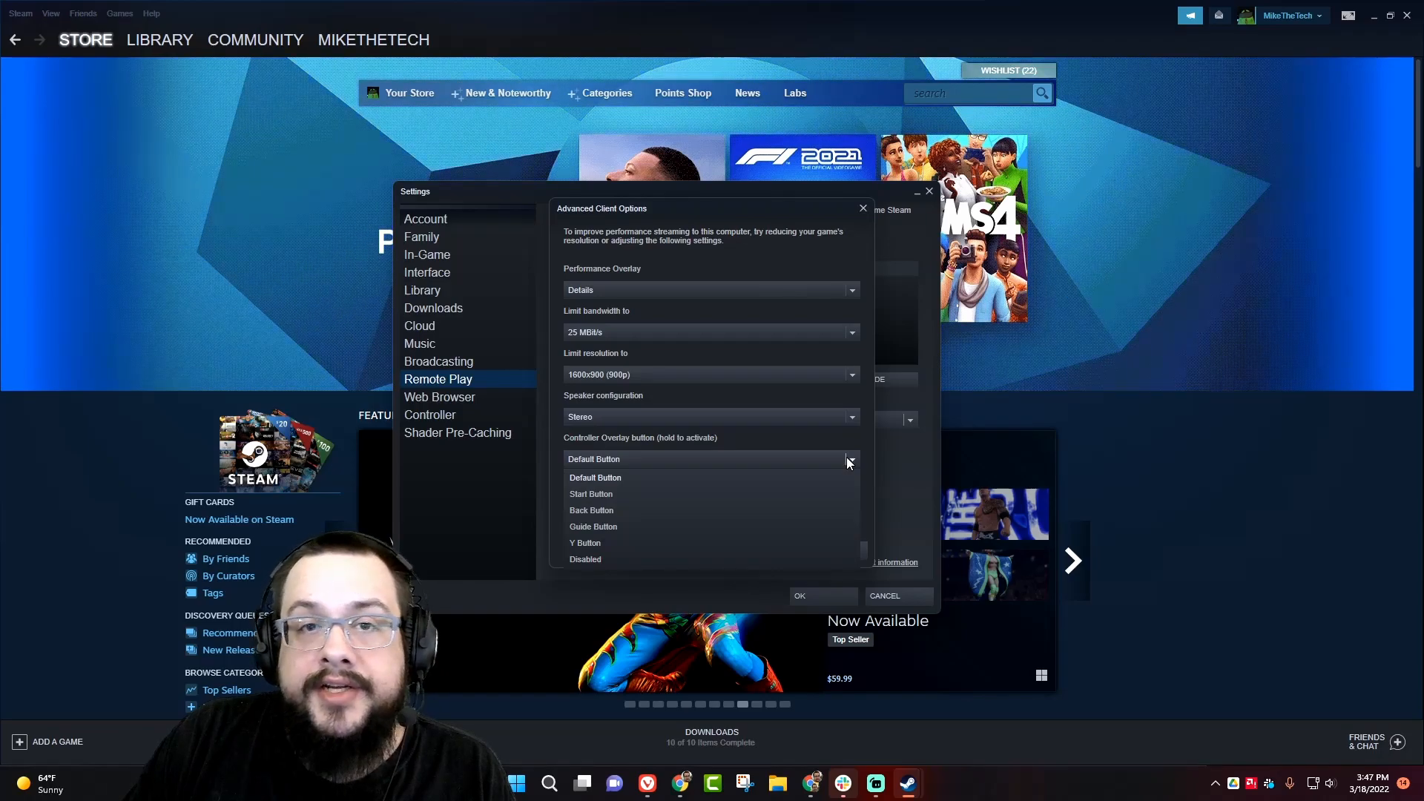
click(595, 478)
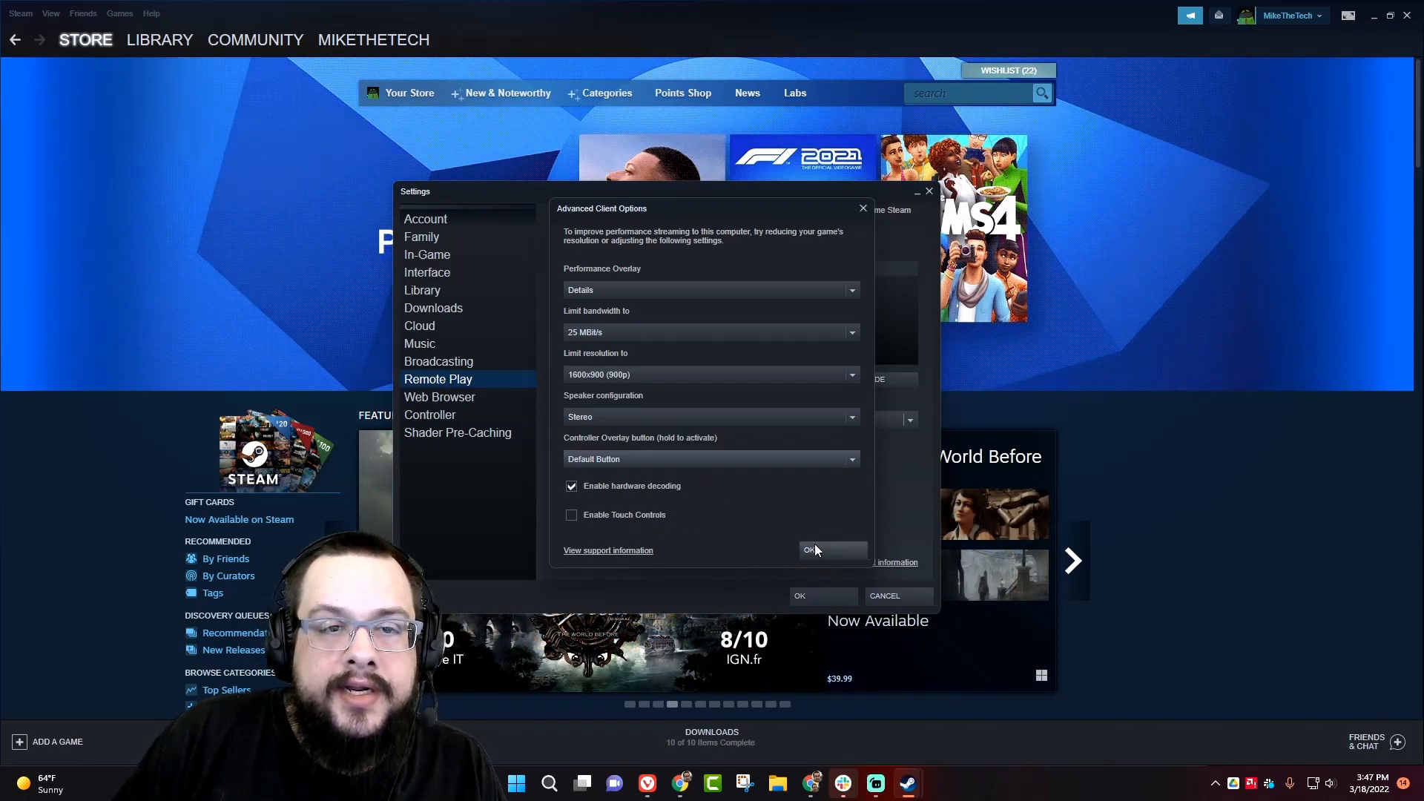
click(830, 548)
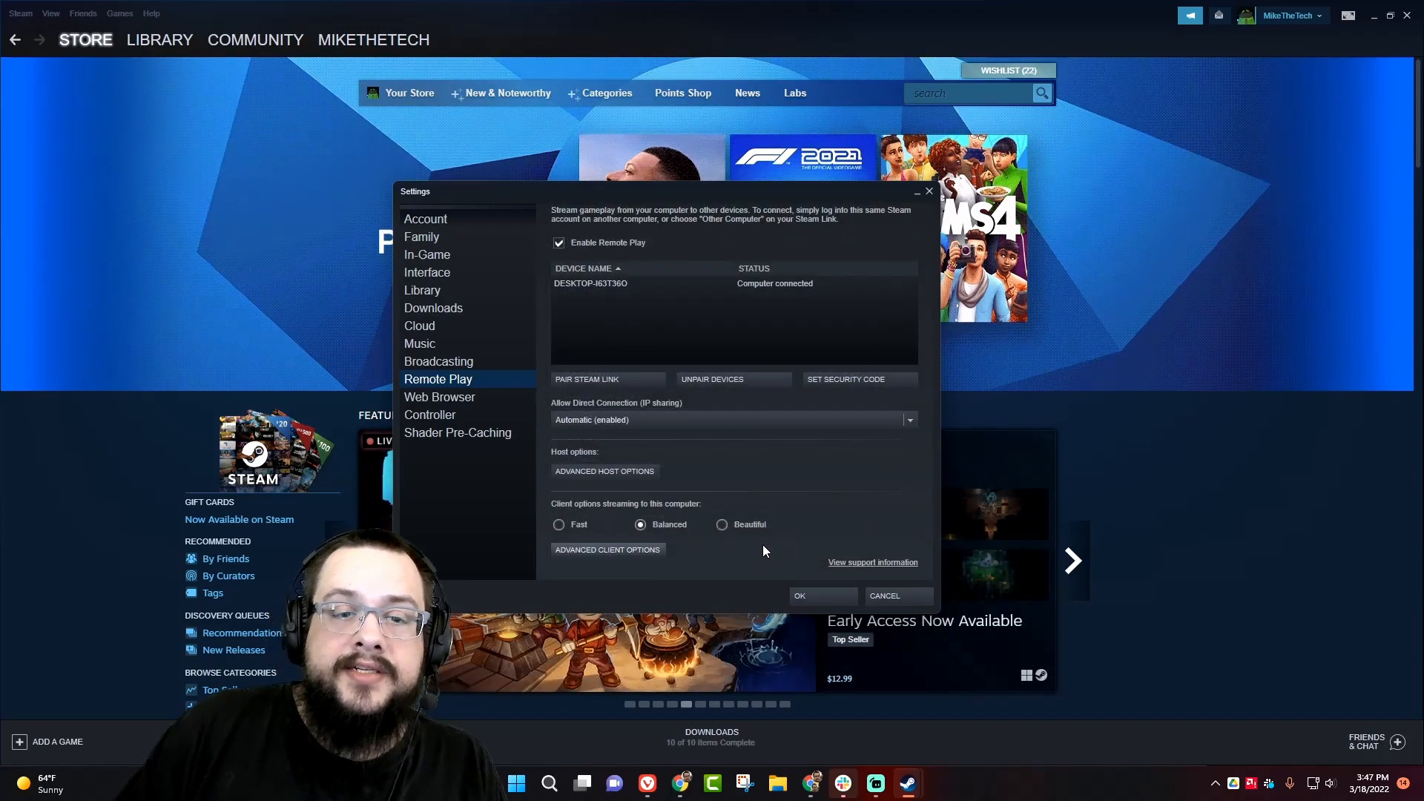